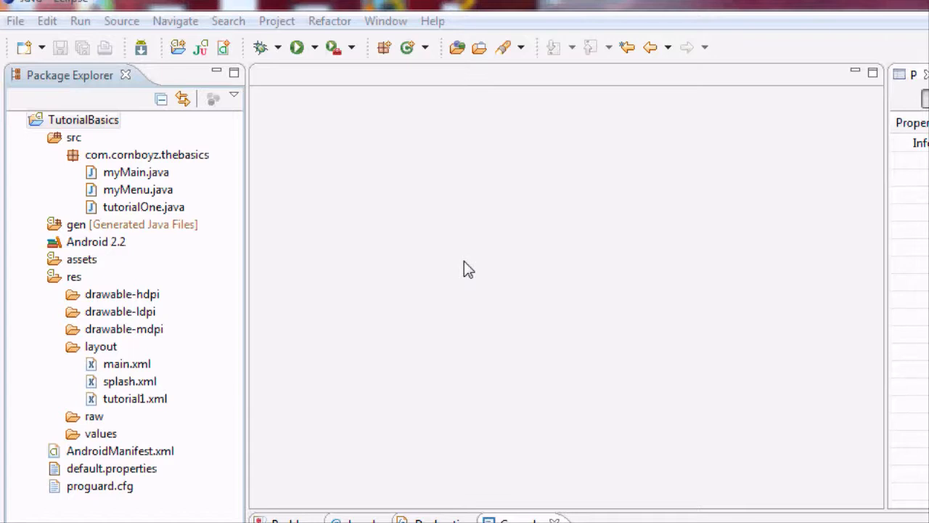
mouse_move(420, 259)
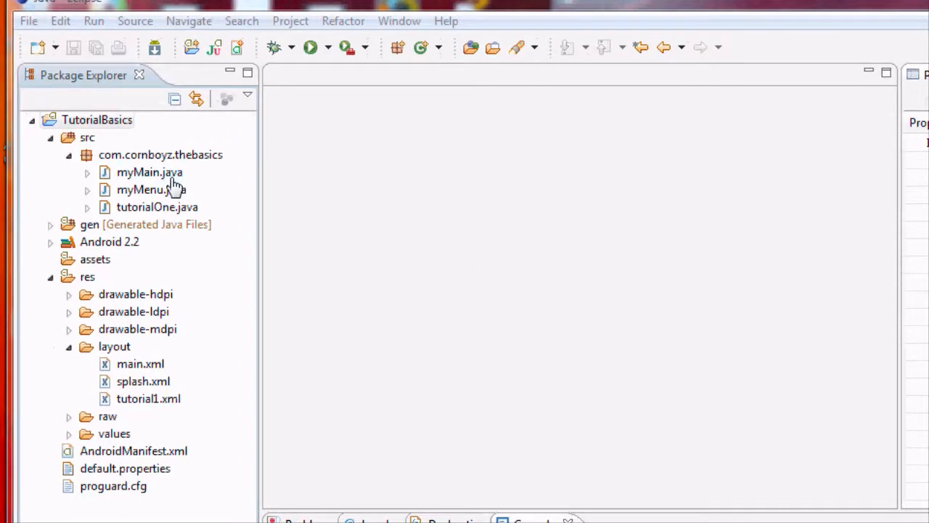
mouse_move(155, 187)
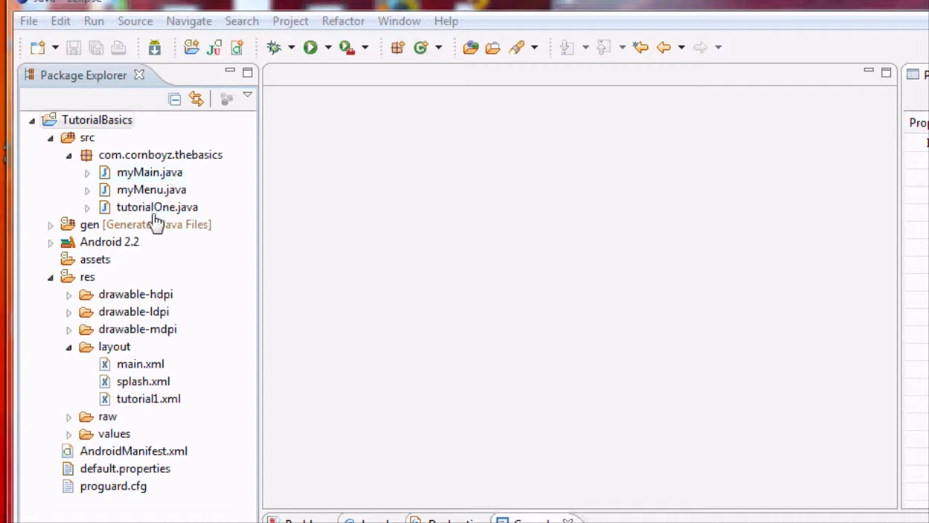
Open tutorialOne.java and declare the field TextView textOut;
double_click(156, 207)
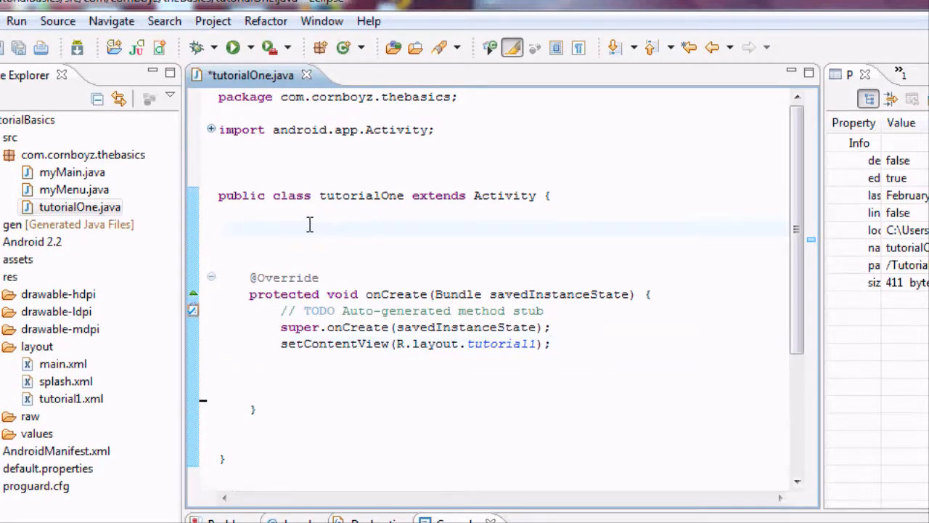
mouse_move(324, 283)
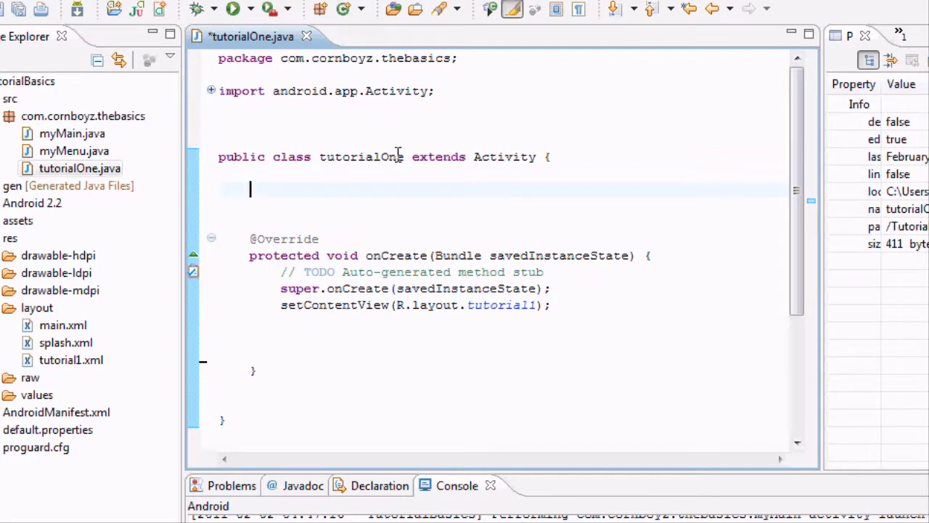
type("TextView")
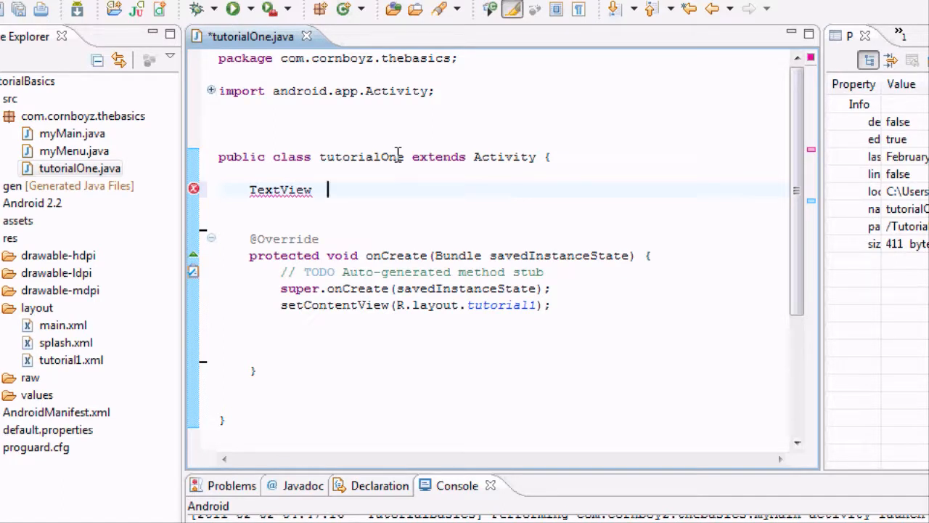
type("tex")
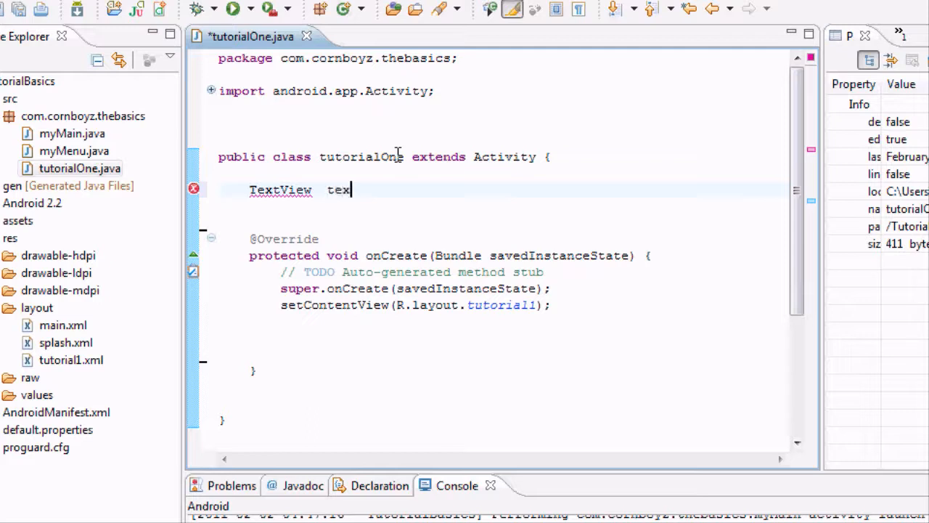
type("tOut")
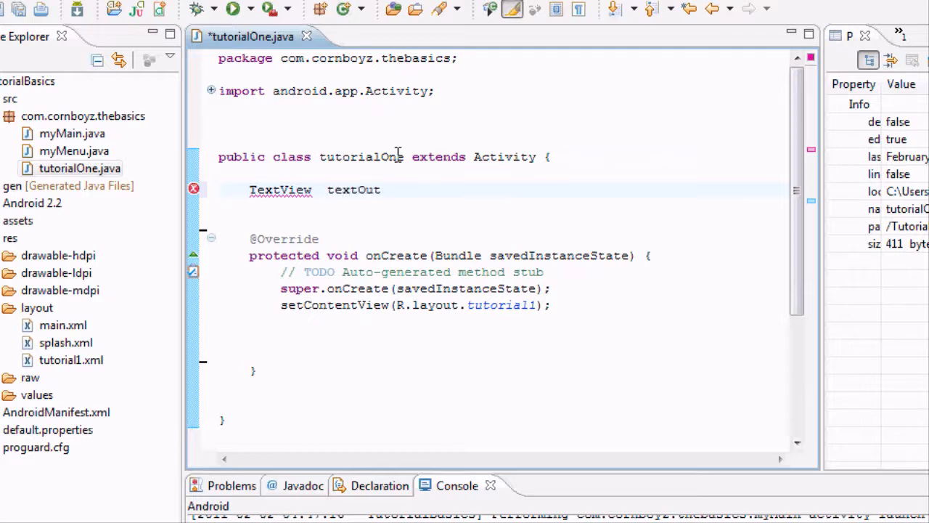
type(";")
type("Edit")
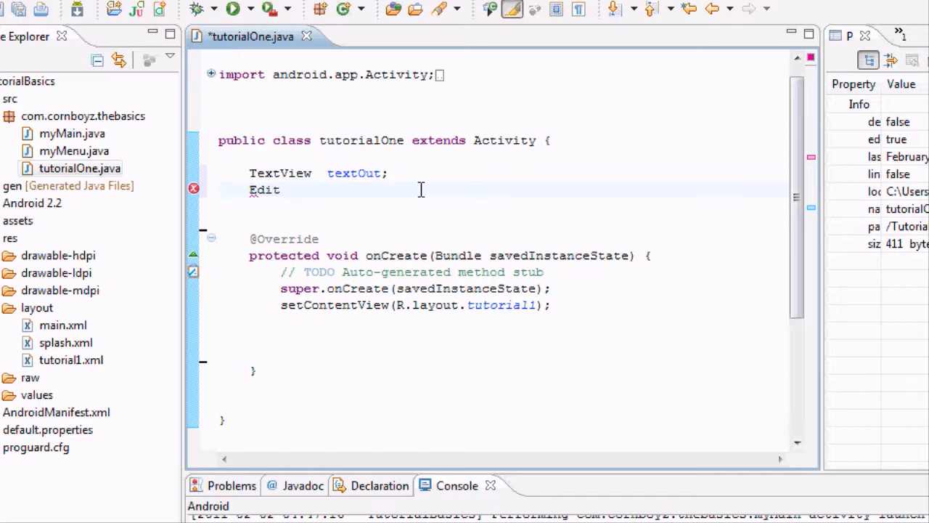
Declare the field EditText getInput; below textOut
type("Text")
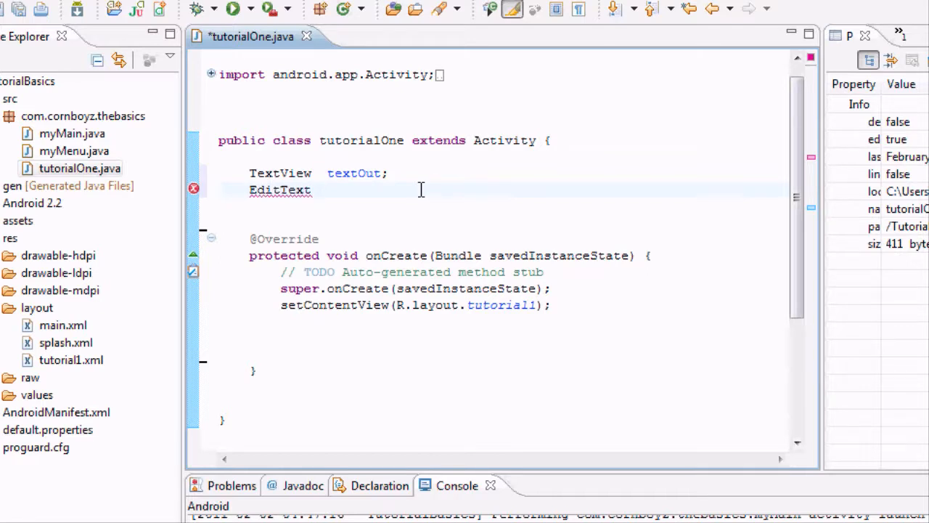
type("get")
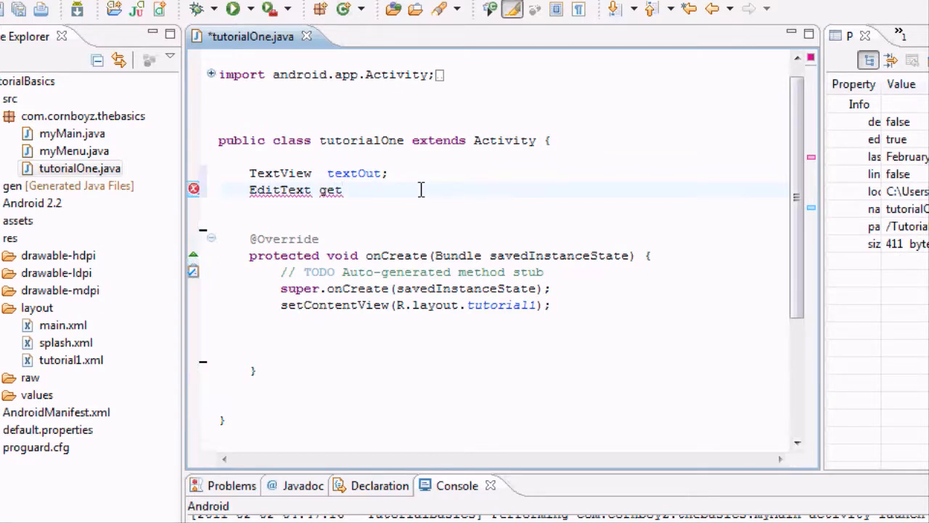
type("Input;")
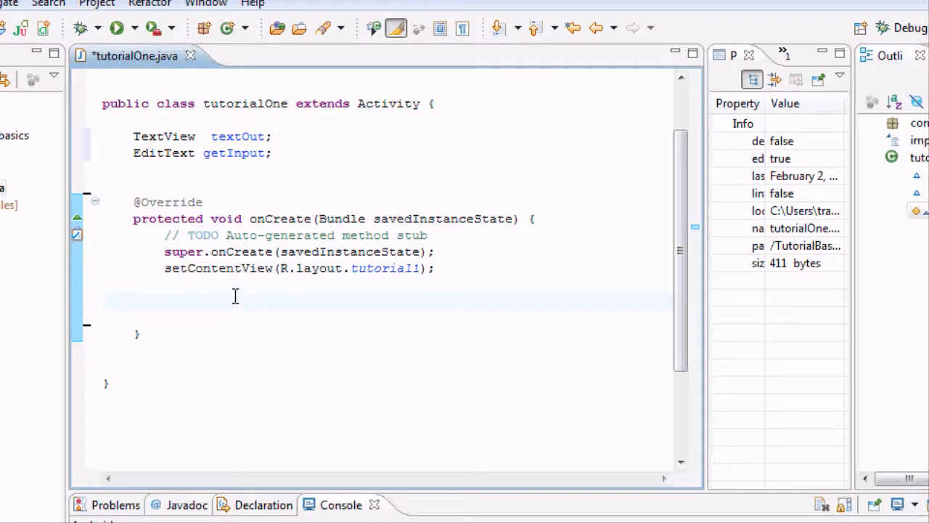
Write textOut = (TextView) findViewById(R.id. in onCreate, leaving the id argument unfinished
type("textOut =")
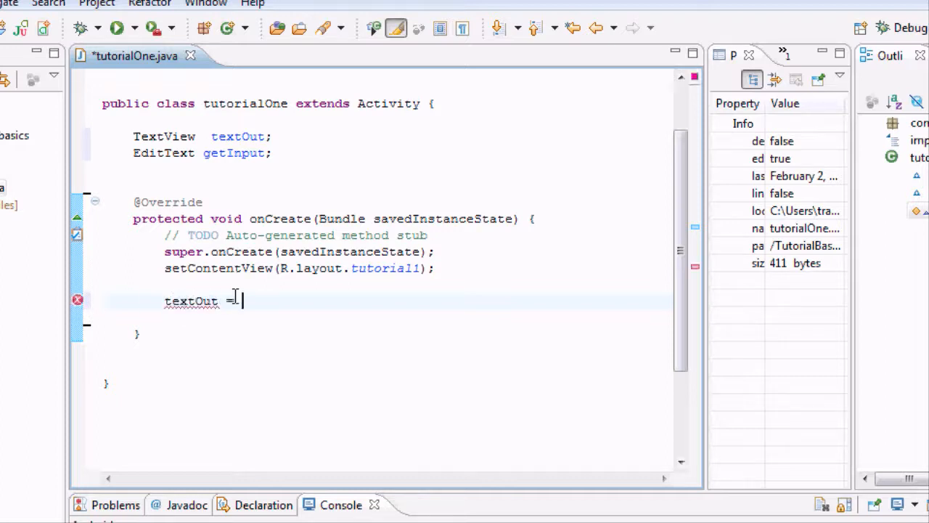
type("(Text")
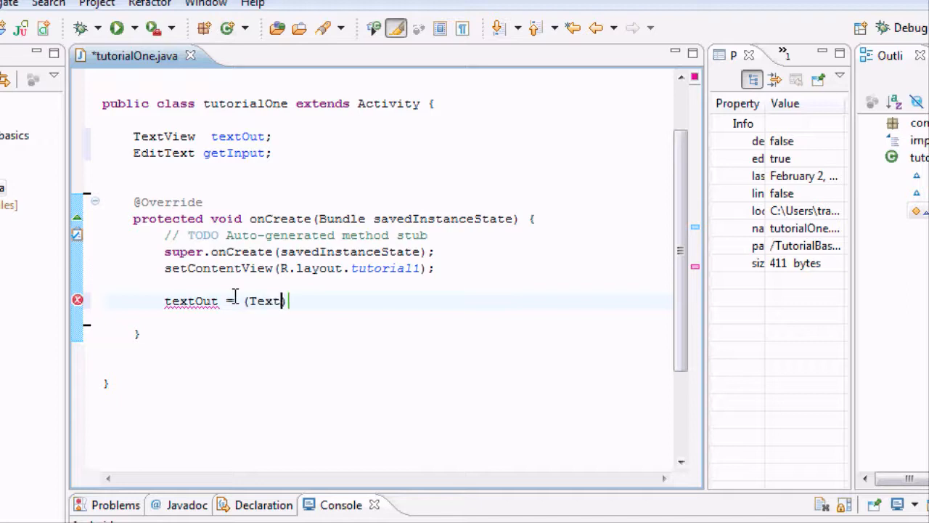
type("View)")
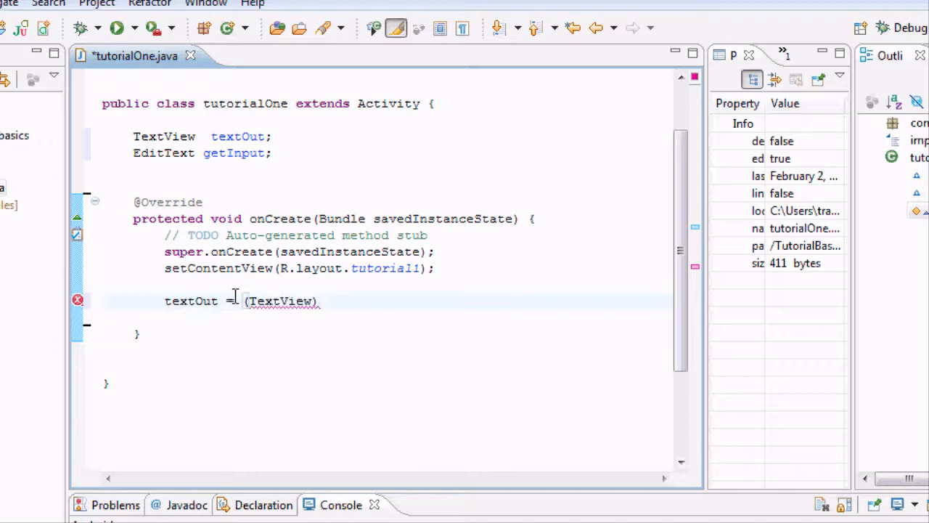
type("findBy")
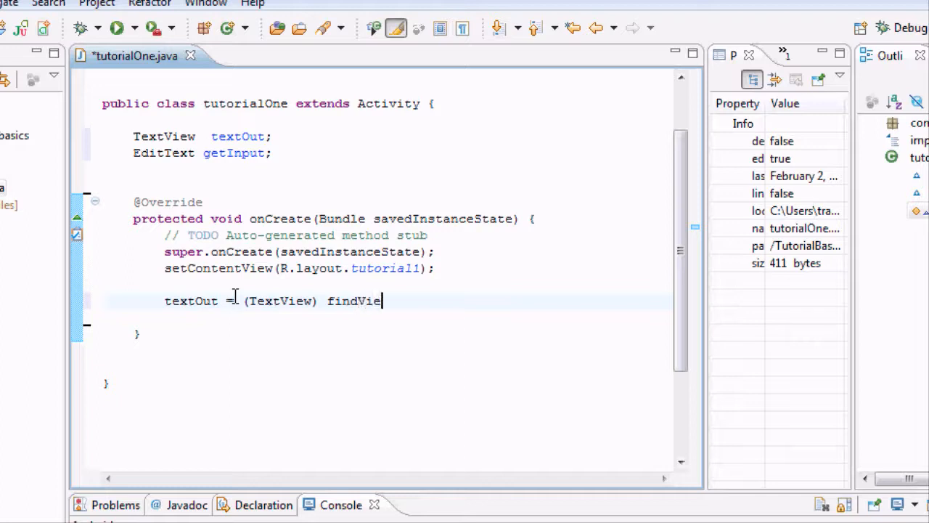
type("wById")
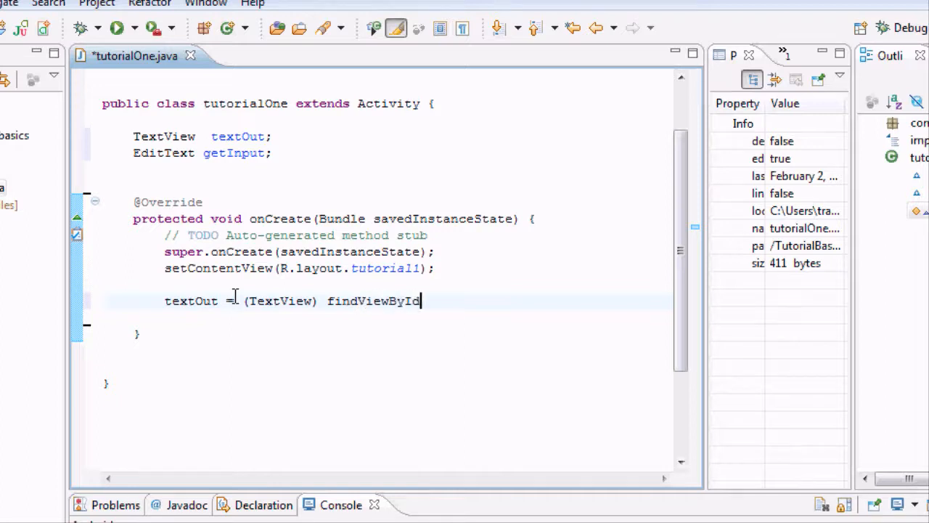
type("(R.id")
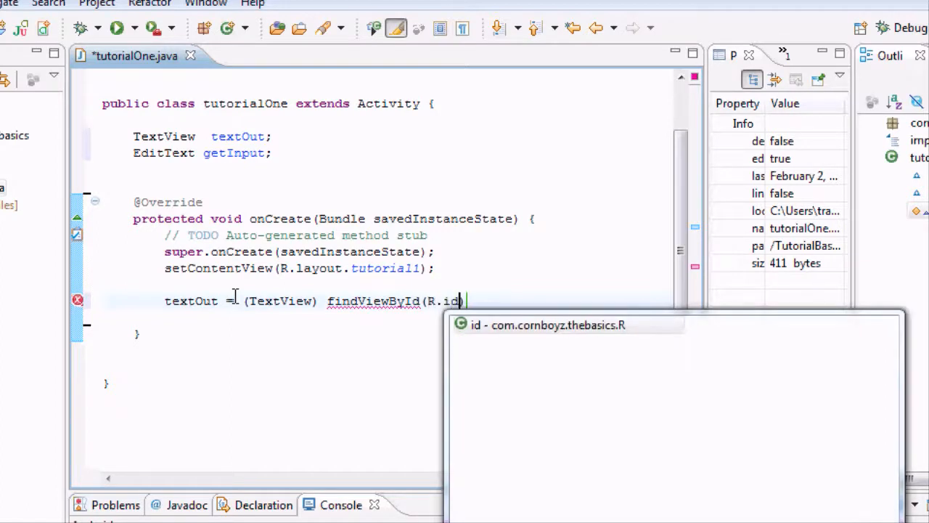
type(".")
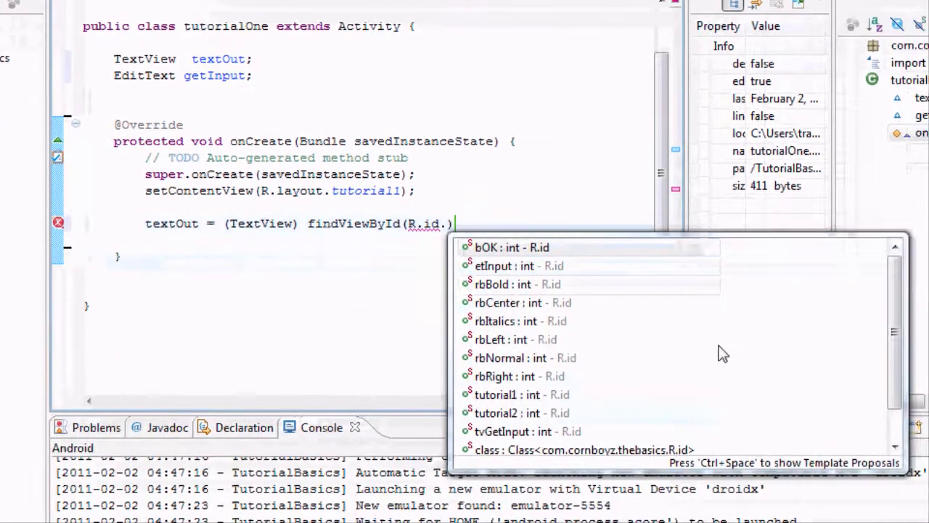
scroll("down", 3)
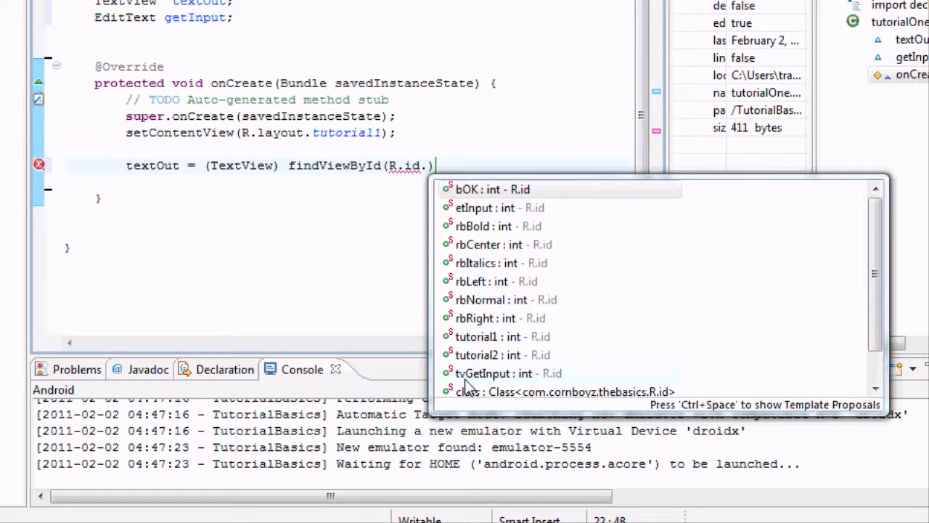
mouse_move(508, 373)
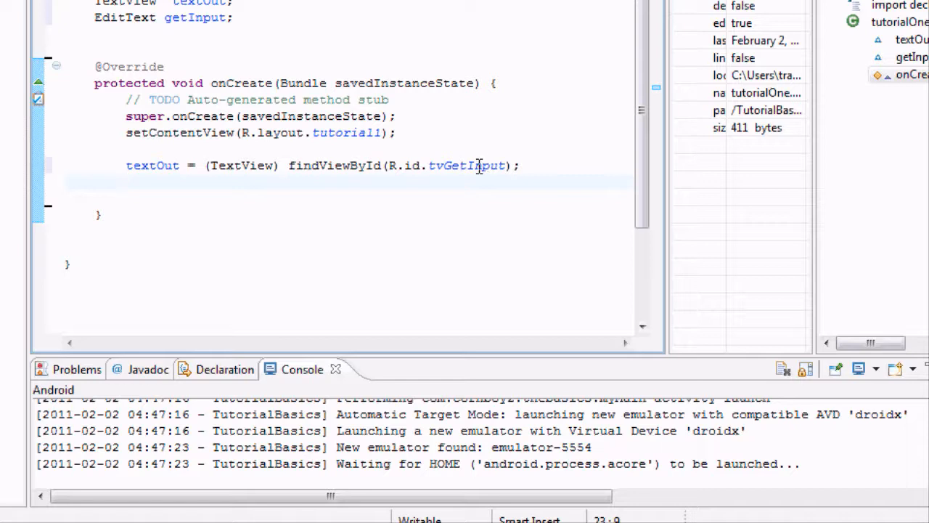
Add getInput = (EditText) findViewById(R.id.etInput); after the tvGetInput assignment in onCreate
type("get")
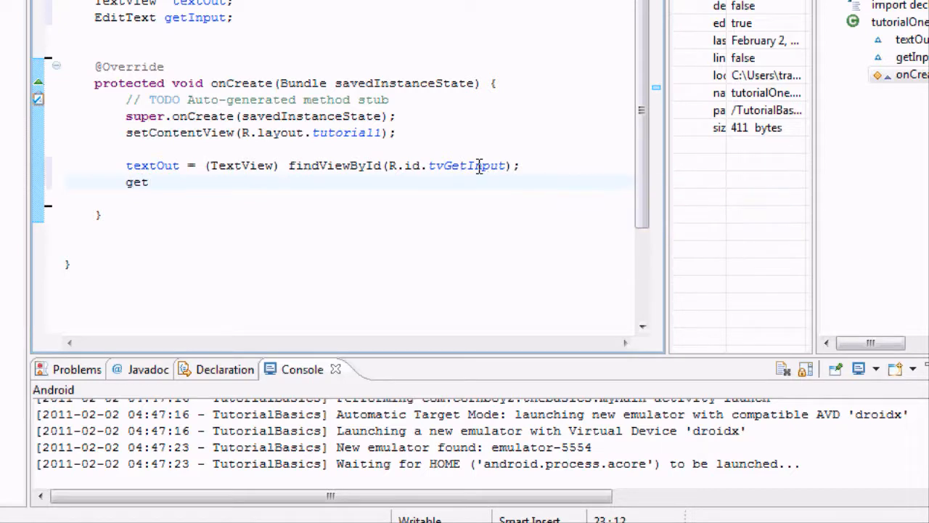
type("Input = (")
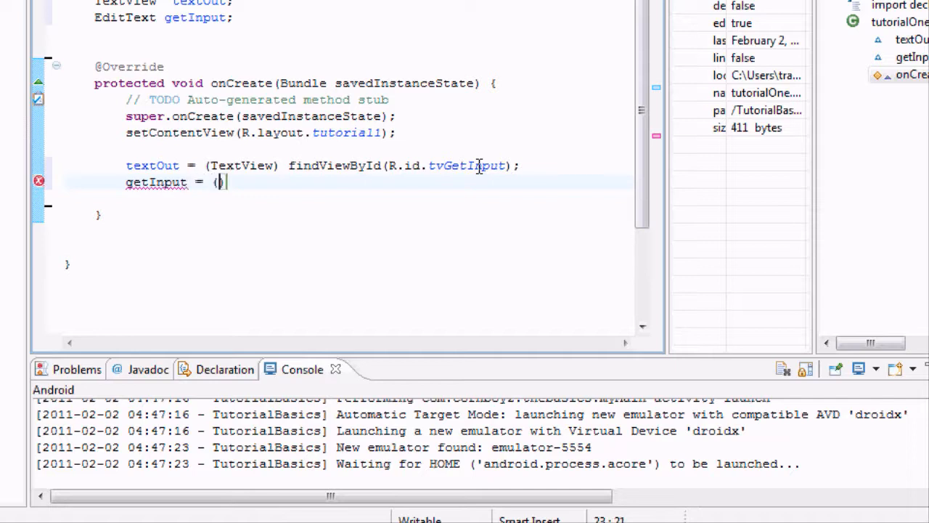
type("EditView")
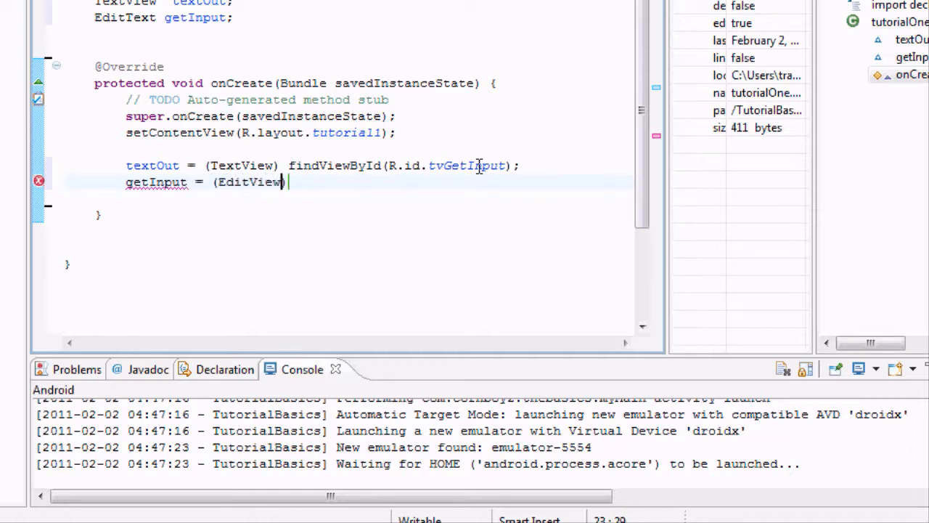
type("find")
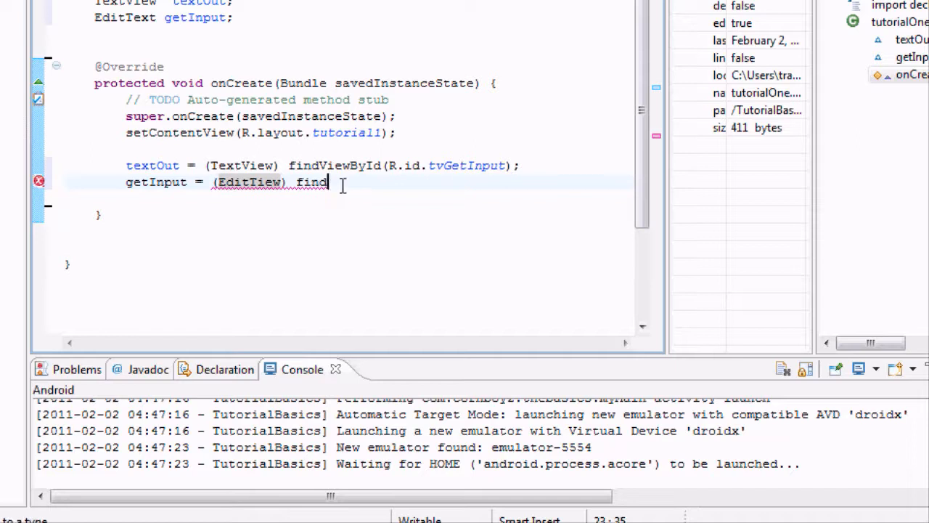
type("Vie")
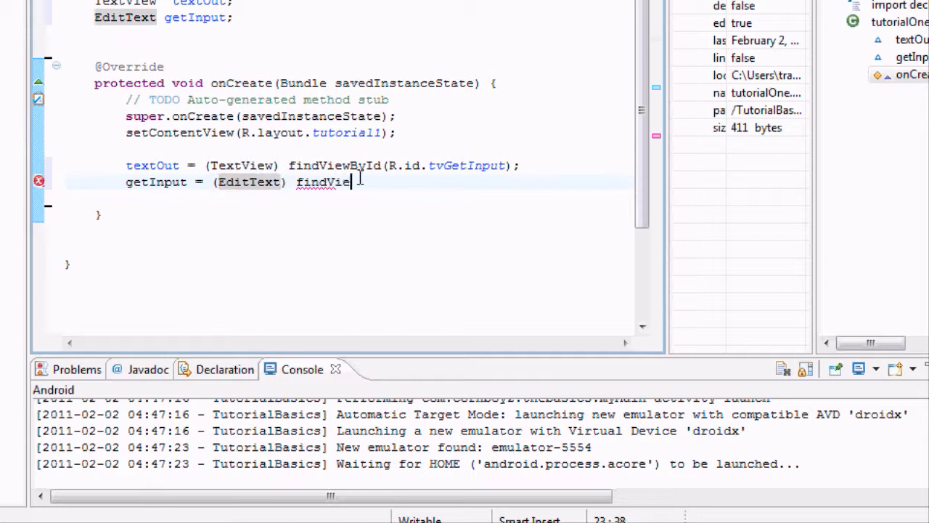
type("wByI")
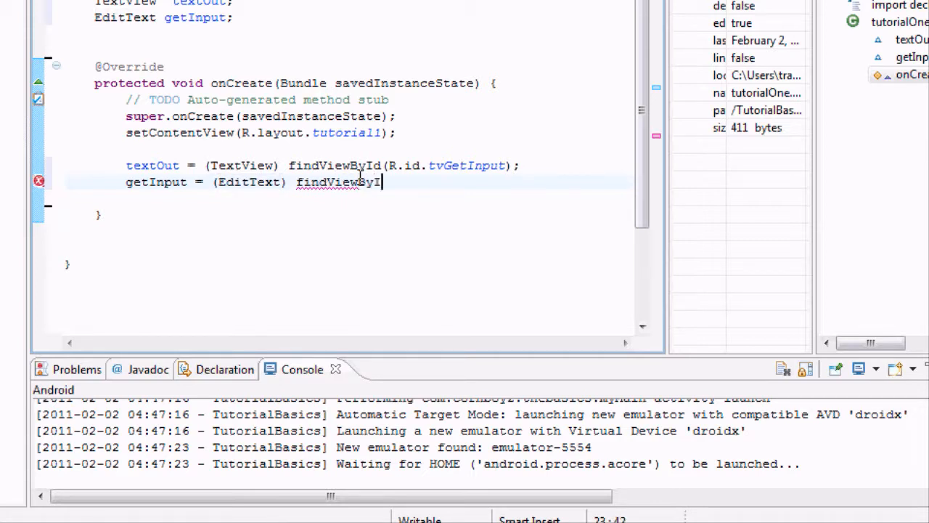
type("d(R.")
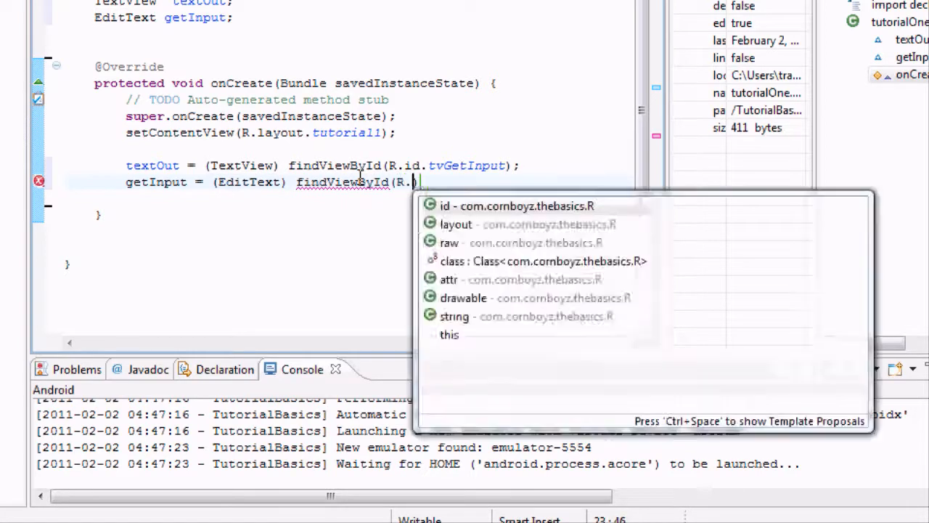
type("id.etInput")
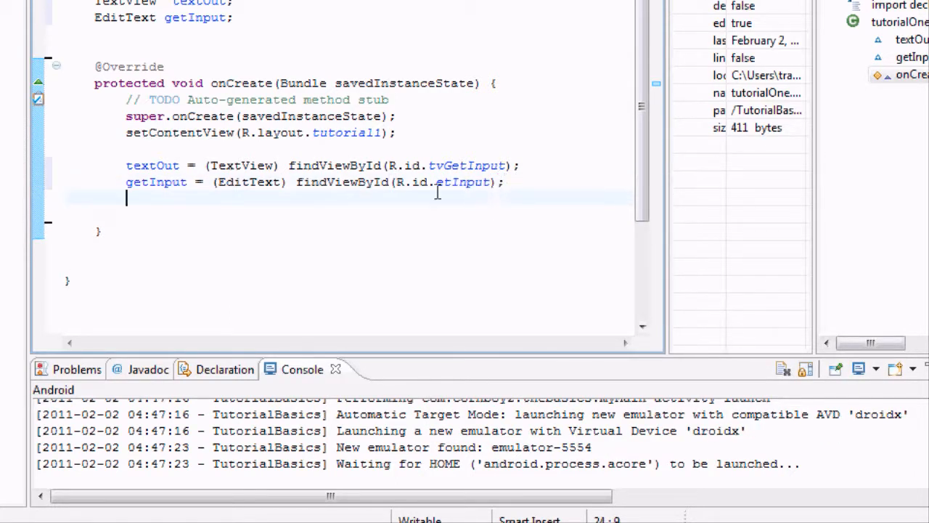
type("Button")
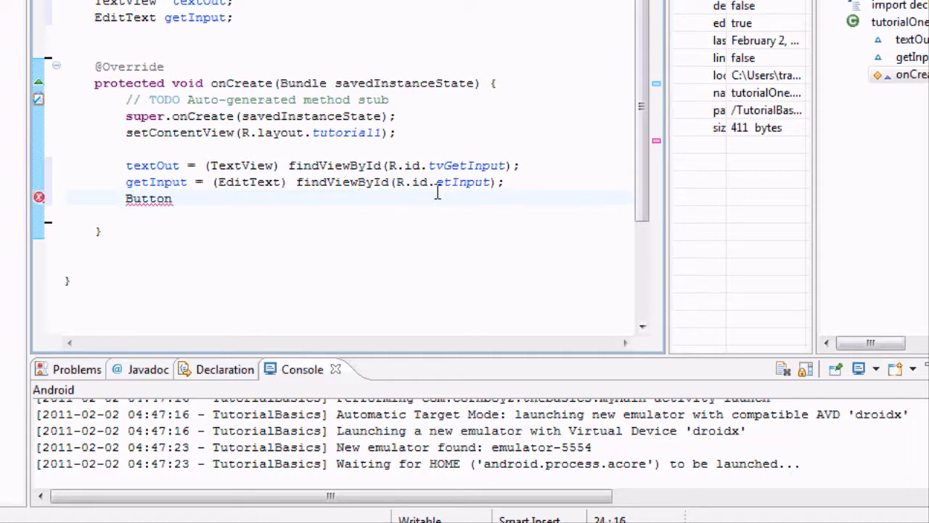
Add Button ok = (Button) findViewById(R.id.bOK);, dismissing the Button type quick-fix popup
type("ok =")
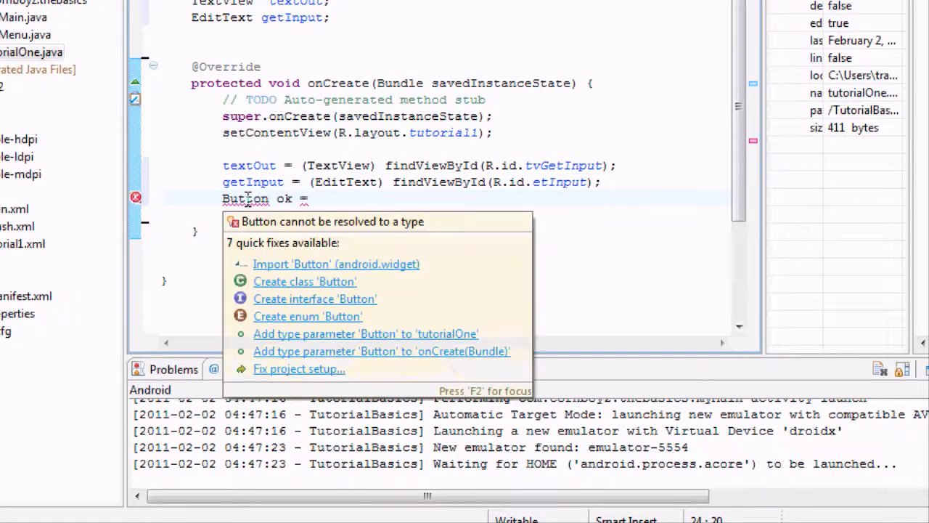
left_click(367, 198)
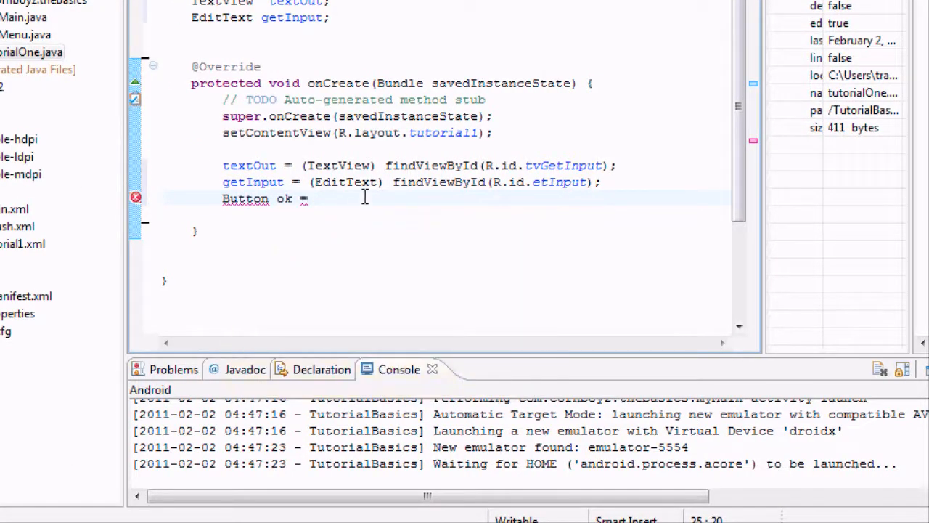
type("()")
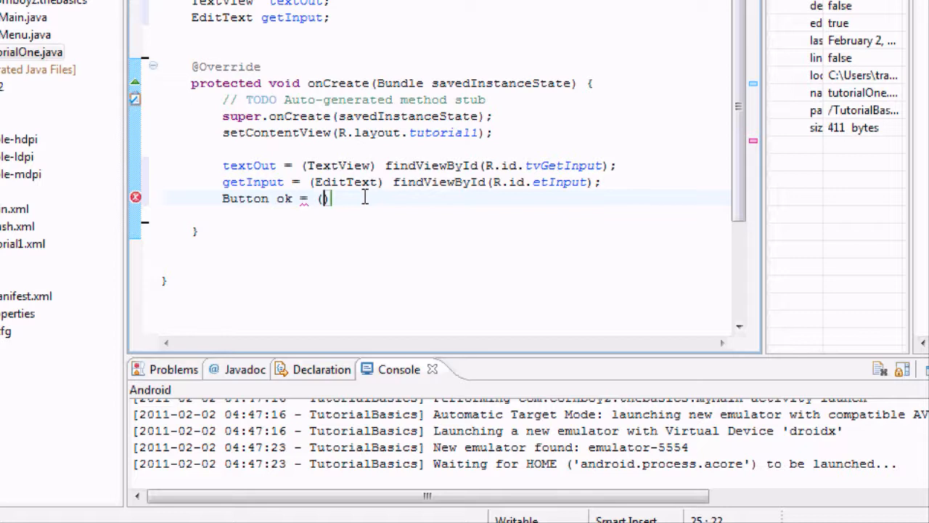
type("Button")
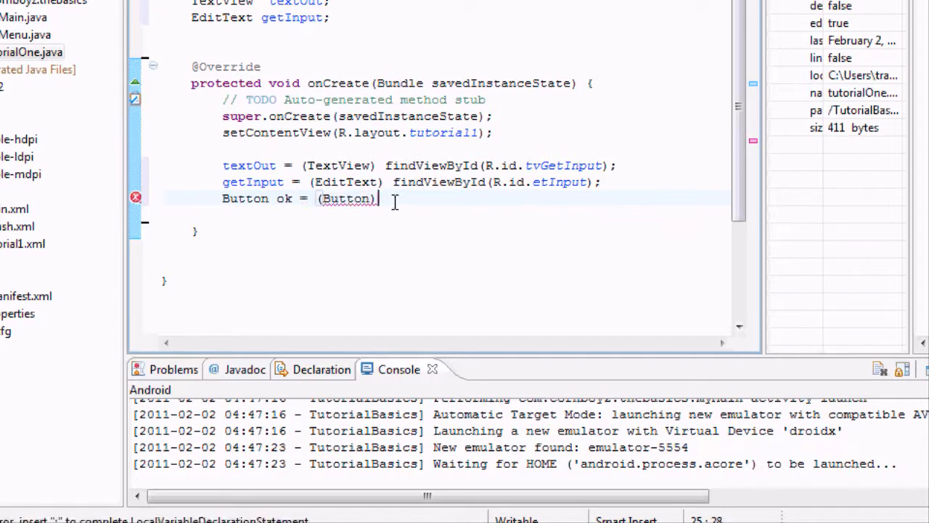
type("finVi")
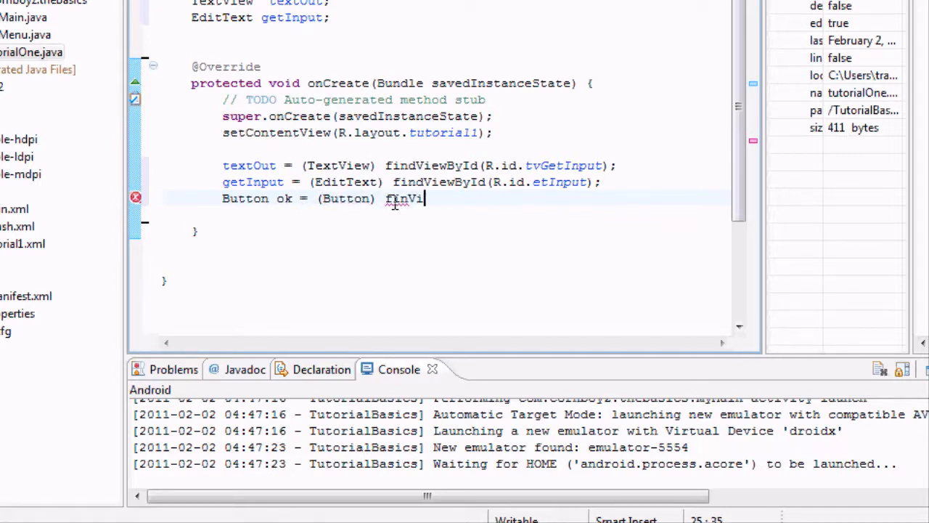
type("ewById(R.id")
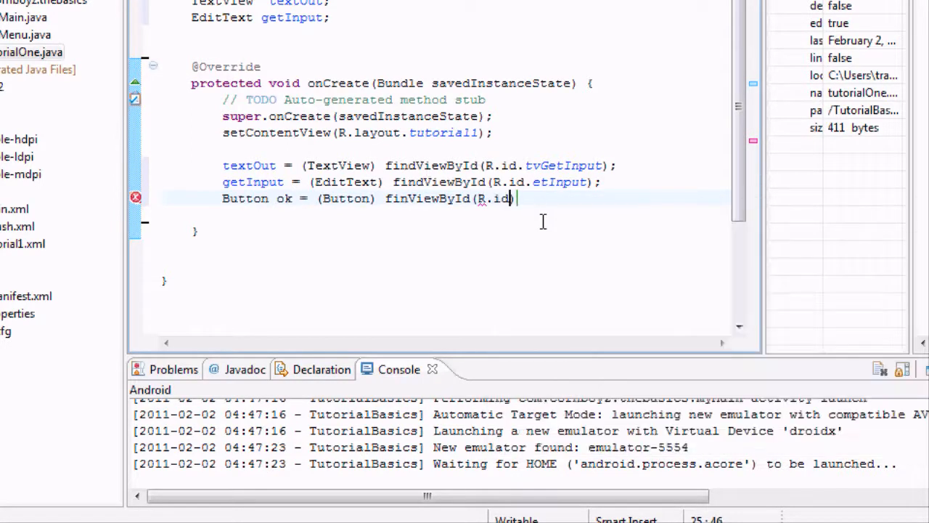
type(".bOK")
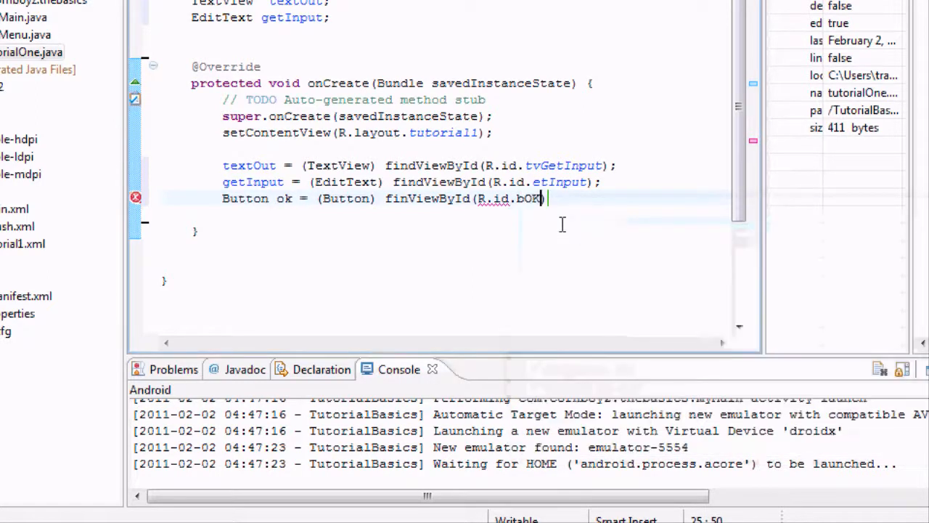
type(");")
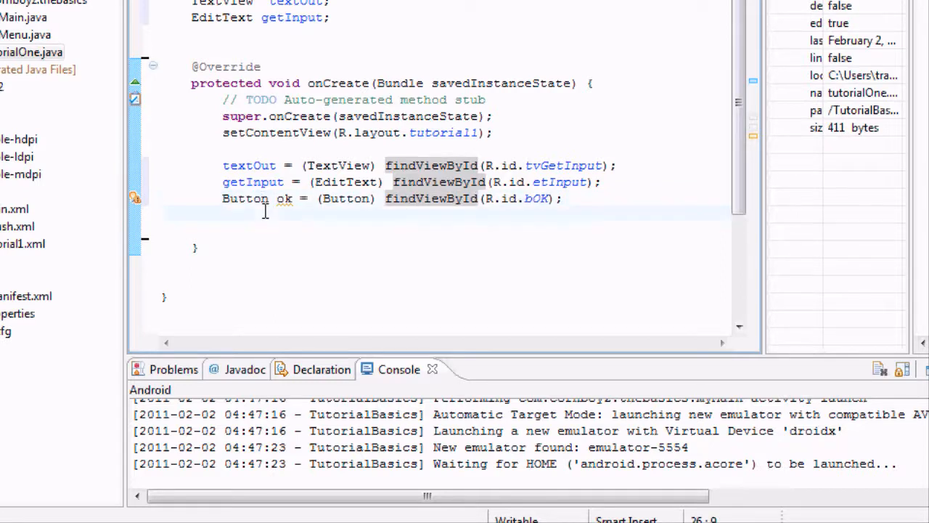
Attach ok.setOnClickListener(new View.OnClickListener()) with a generated empty onClick(View v) stub
type("ok")
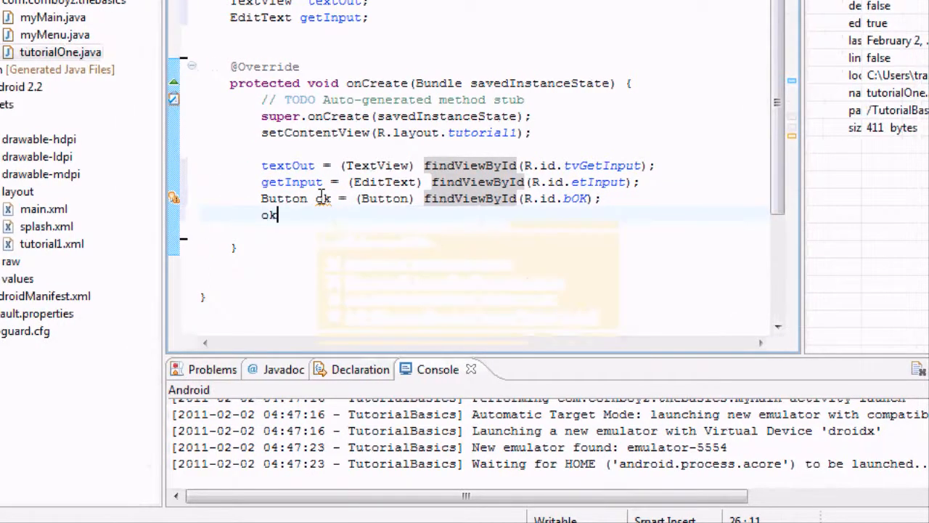
type(".")
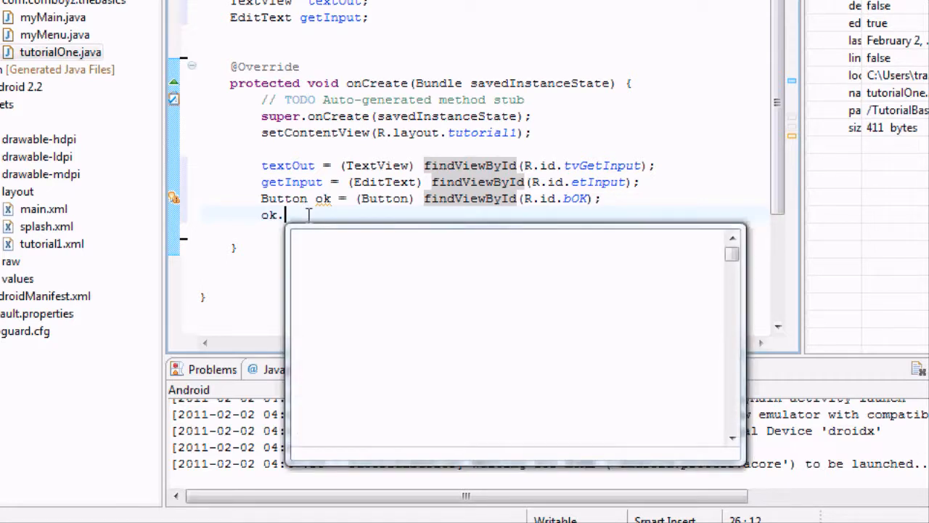
type("s")
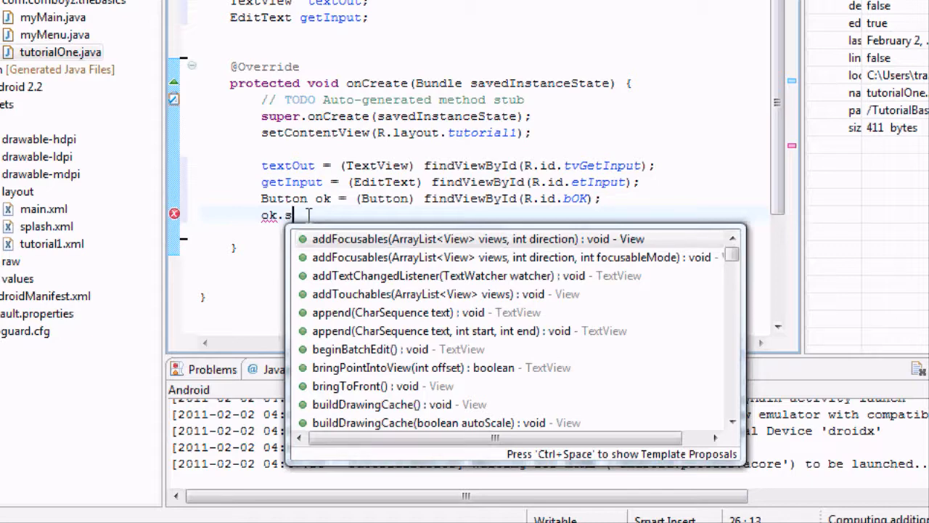
type("et")
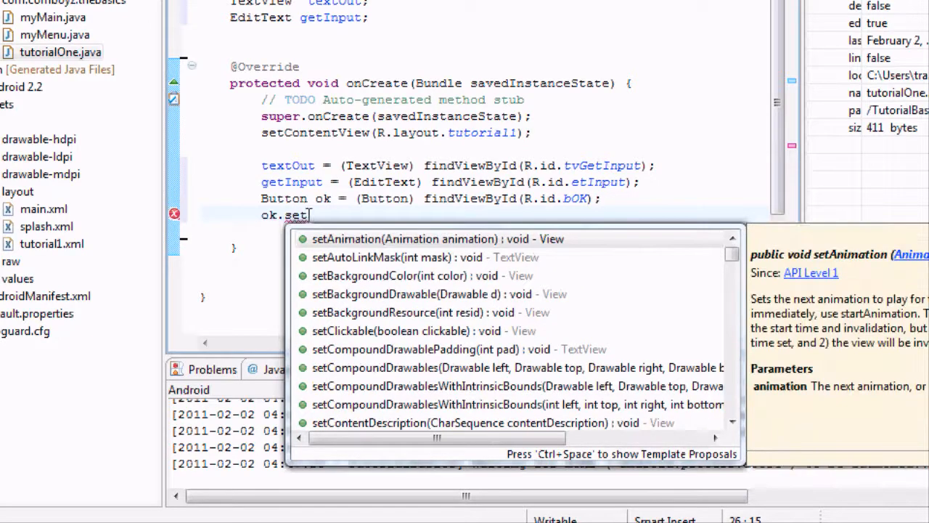
type("OnClickListener(l)")
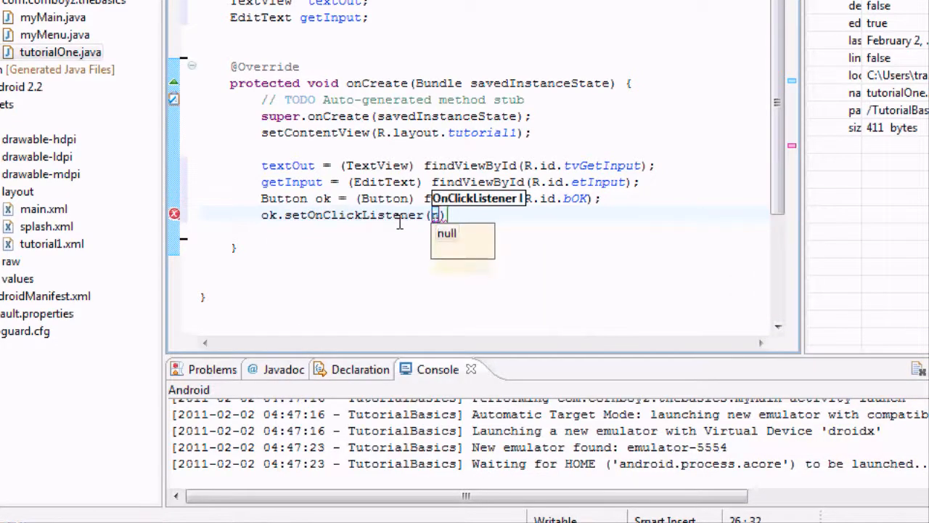
type("new")
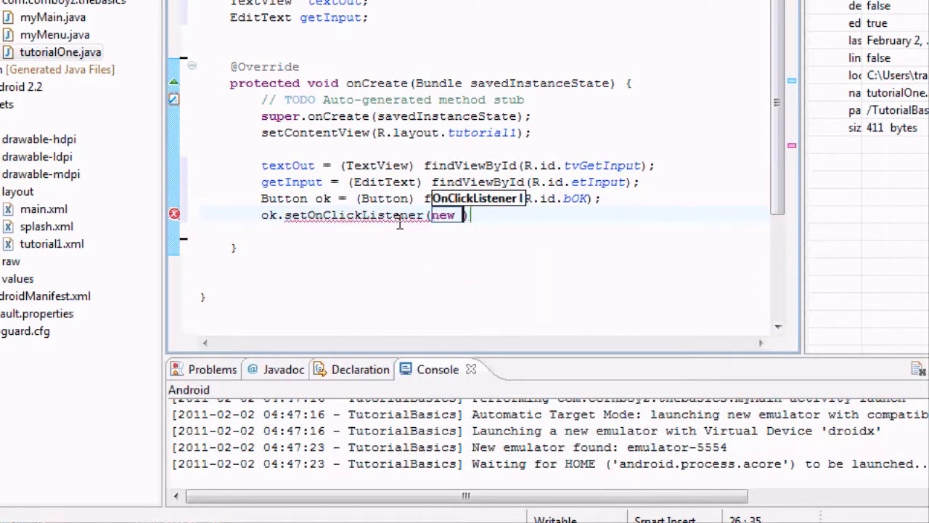
type("View.OnClickListener(")
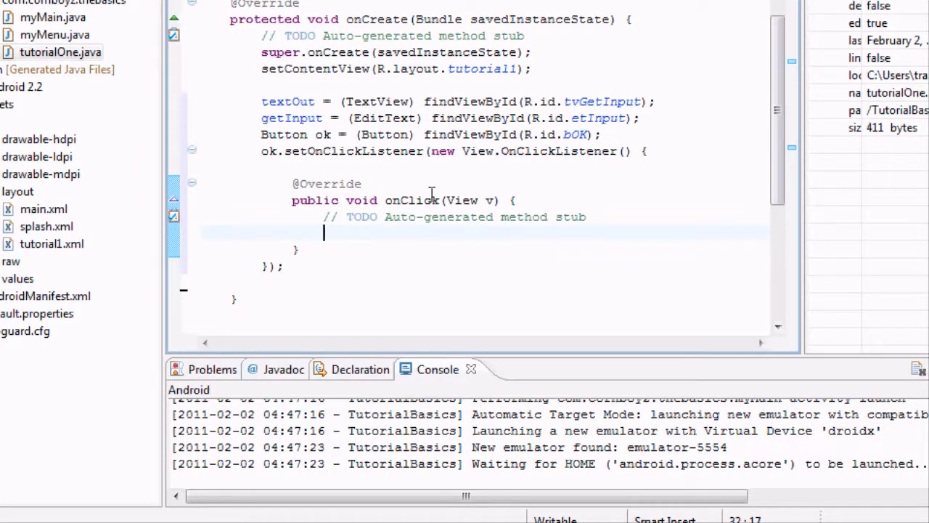
mouse_move(407, 238)
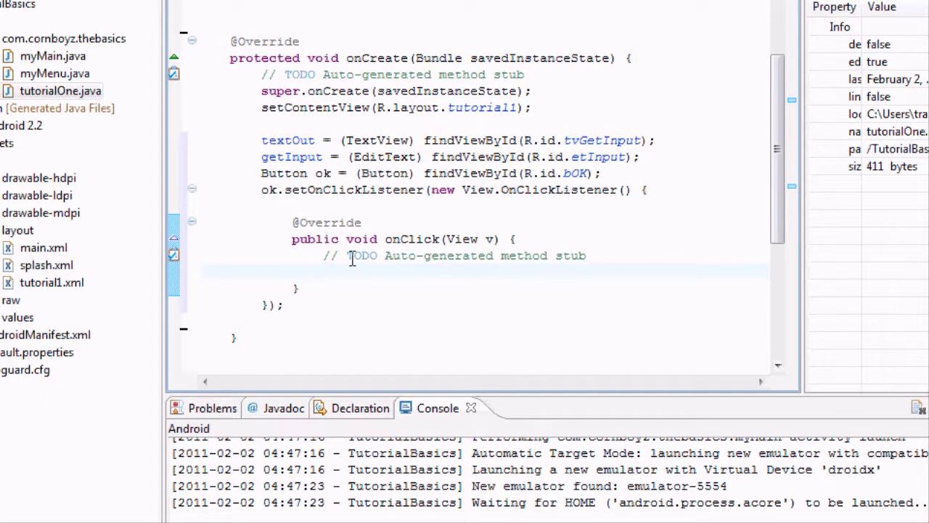
Start a textOut.setText() call inside the onClick stub using autocomplete
type("tex")
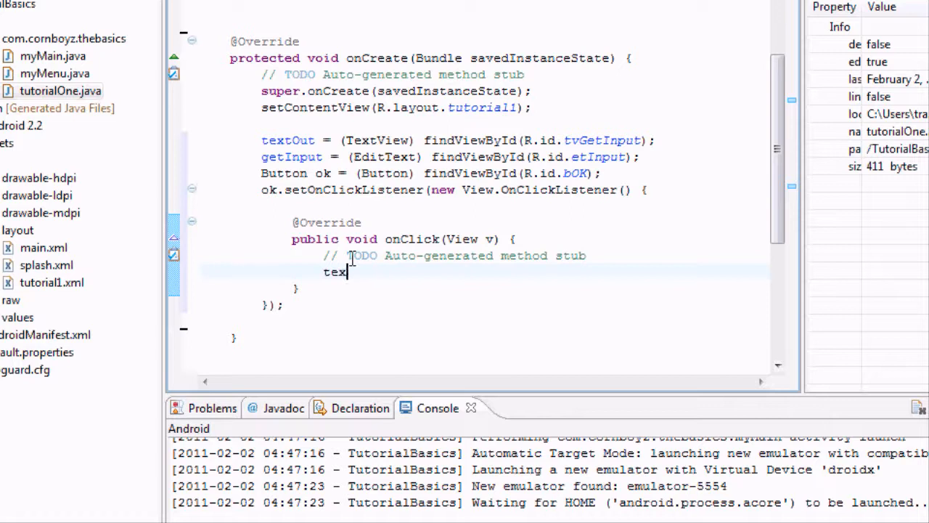
type("tOut")
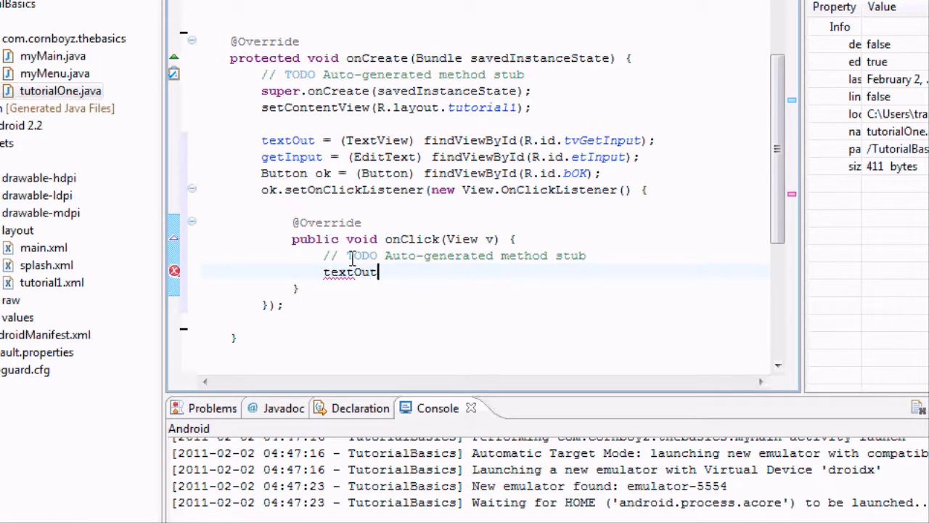
type(".")
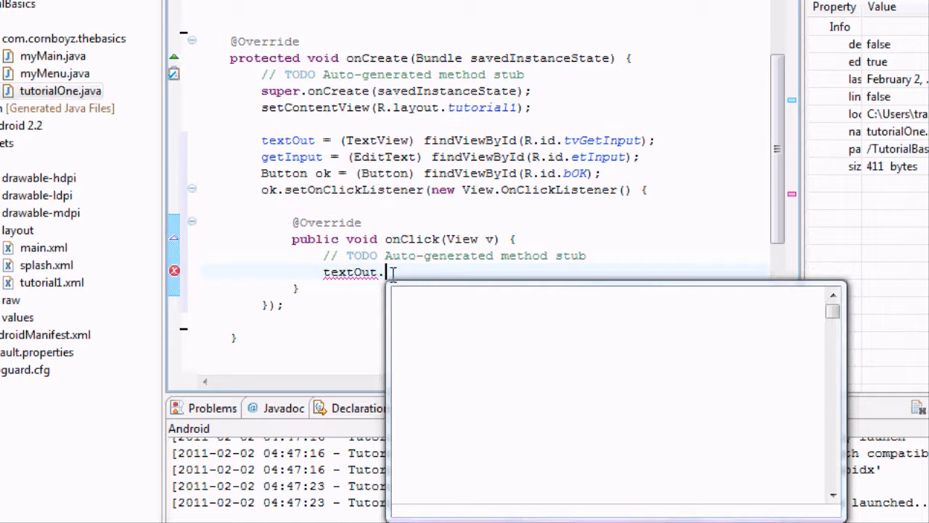
type(".")
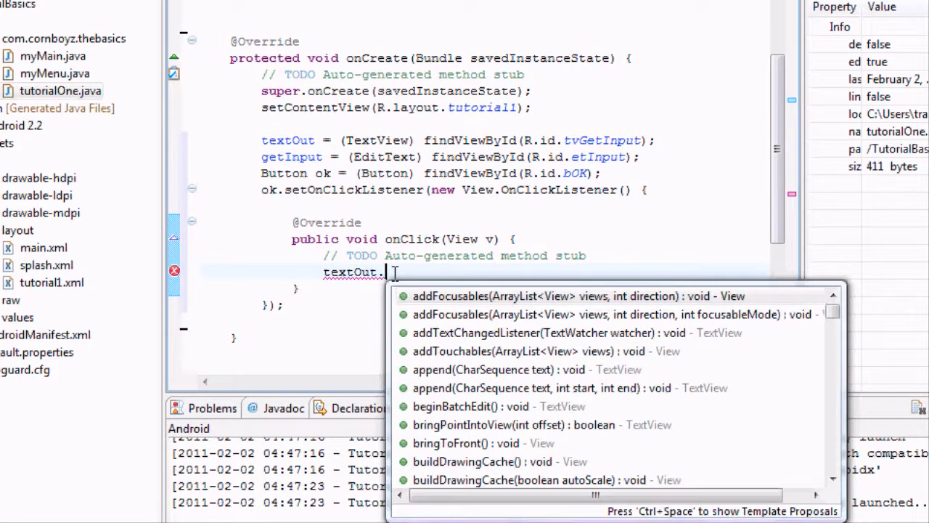
type("s")
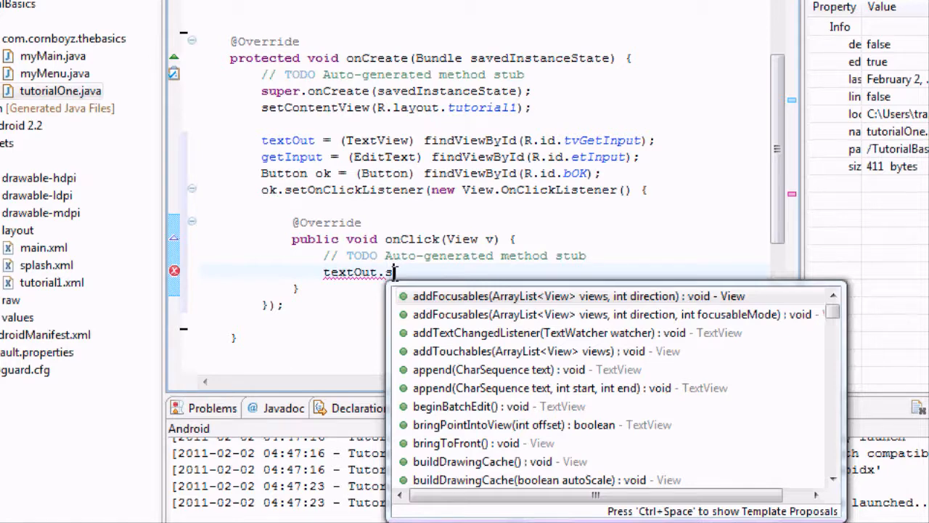
type("etText(\"")
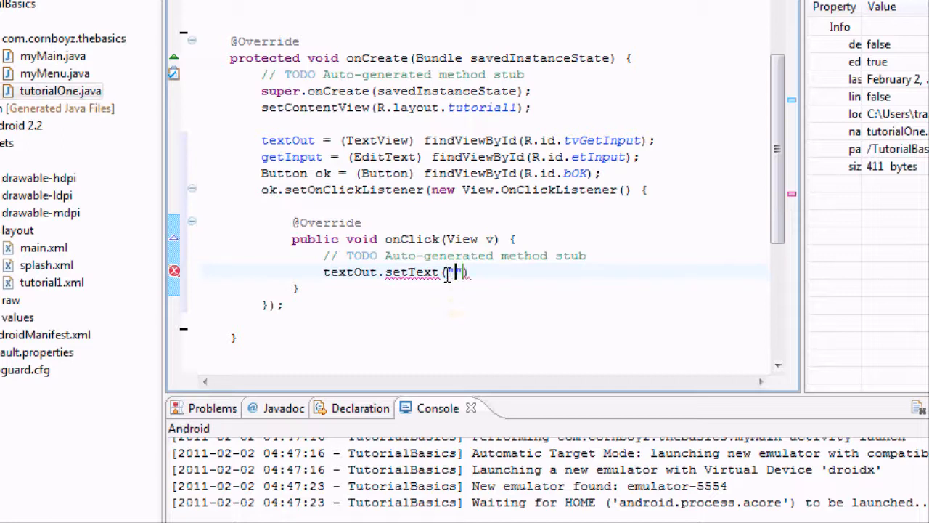
Pass the placeholder string 'I want to have Travies' to setText and select it
type("I want to")
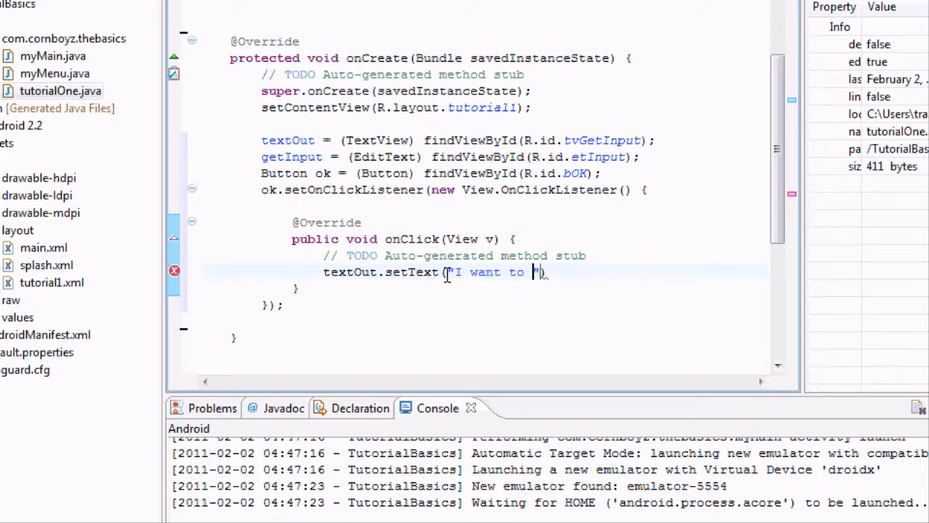
type("have Travis' baby")
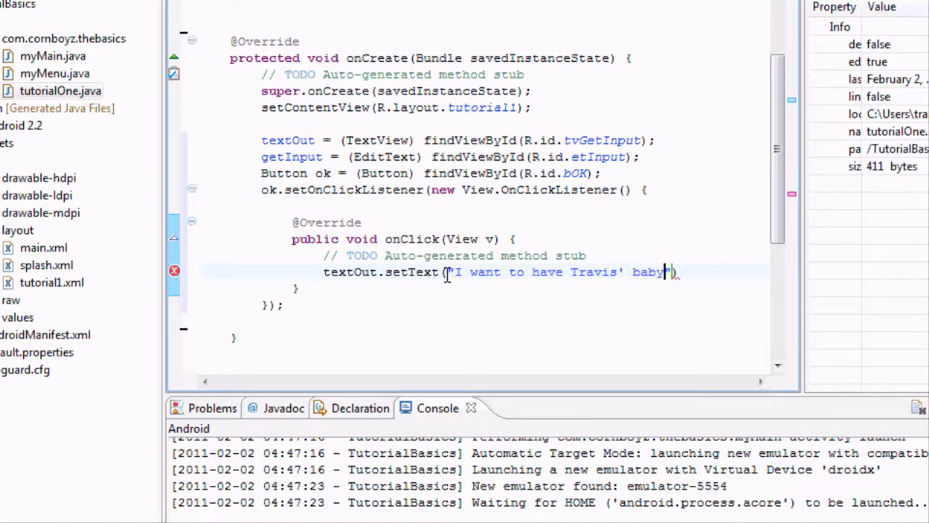
type("ies")
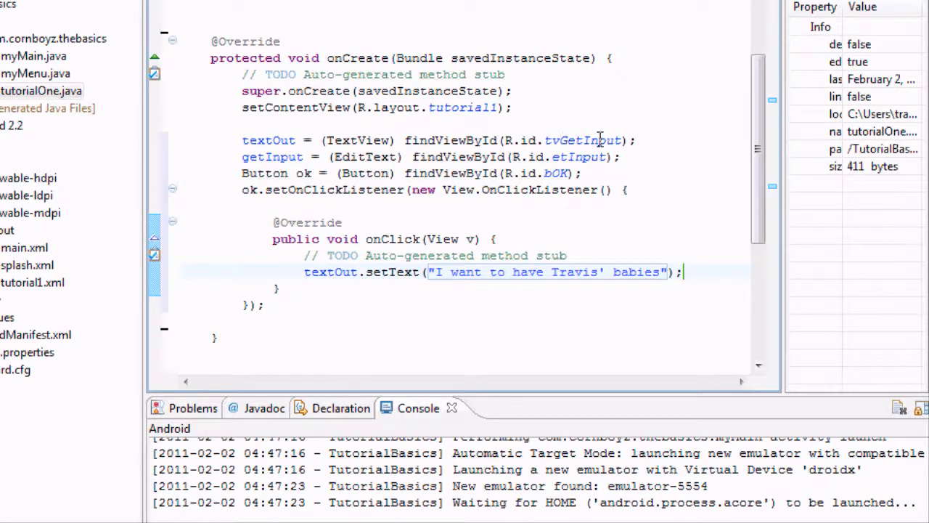
mouse_move(614, 135)
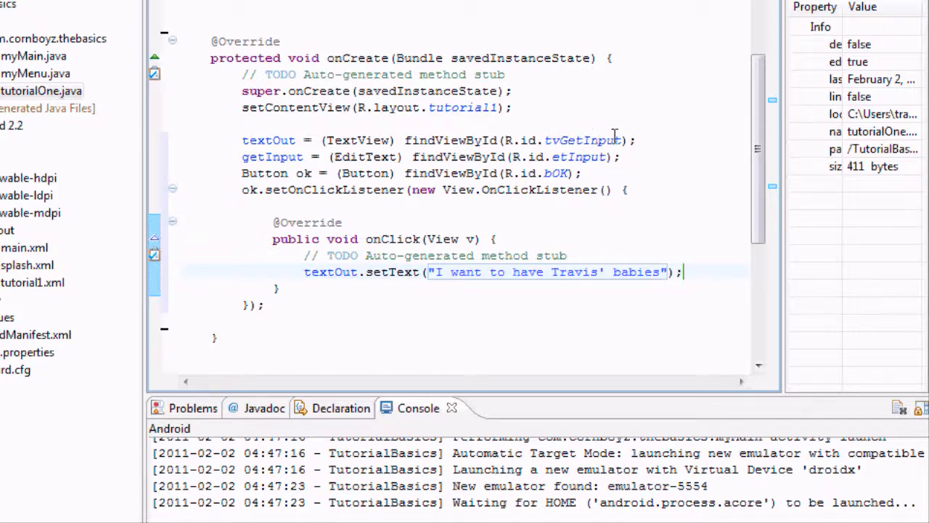
mouse_move(667, 271)
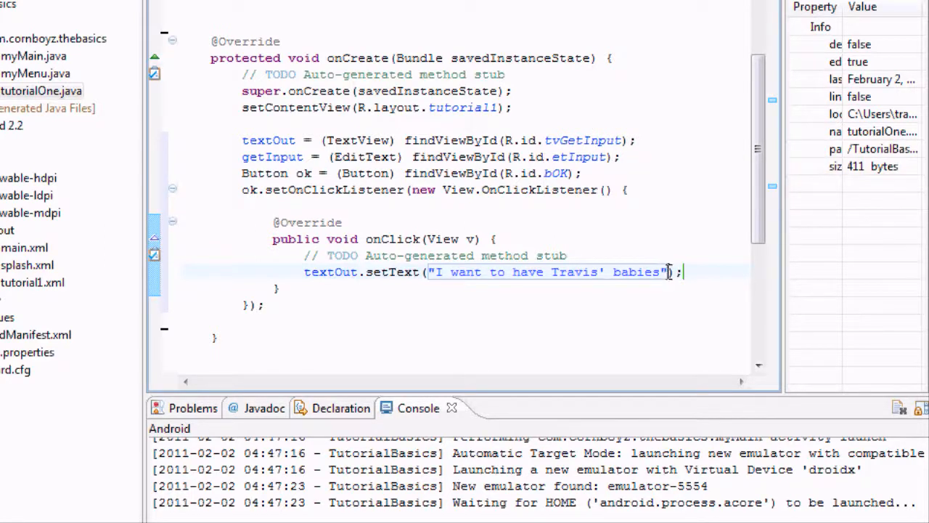
double_click(548, 271)
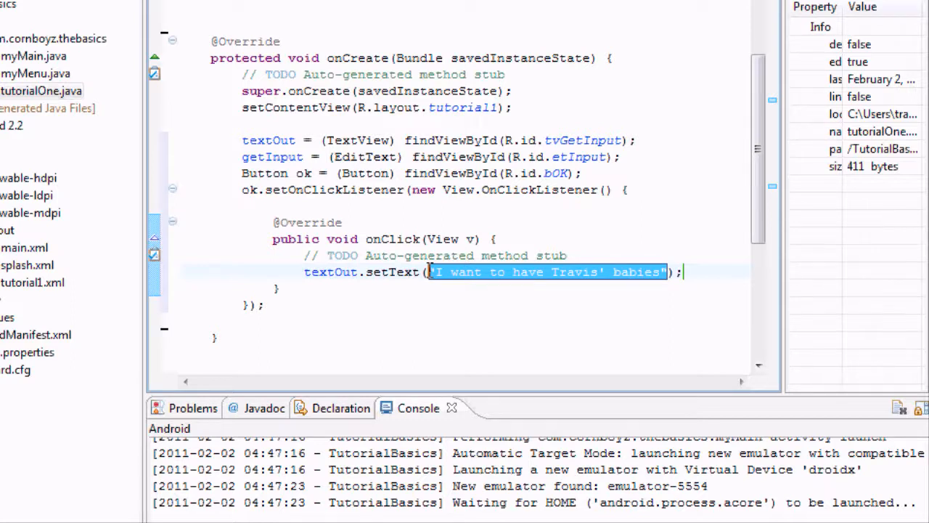
Replace the placeholder with getInput.getText() and run the project as an Android application
key("Delete")
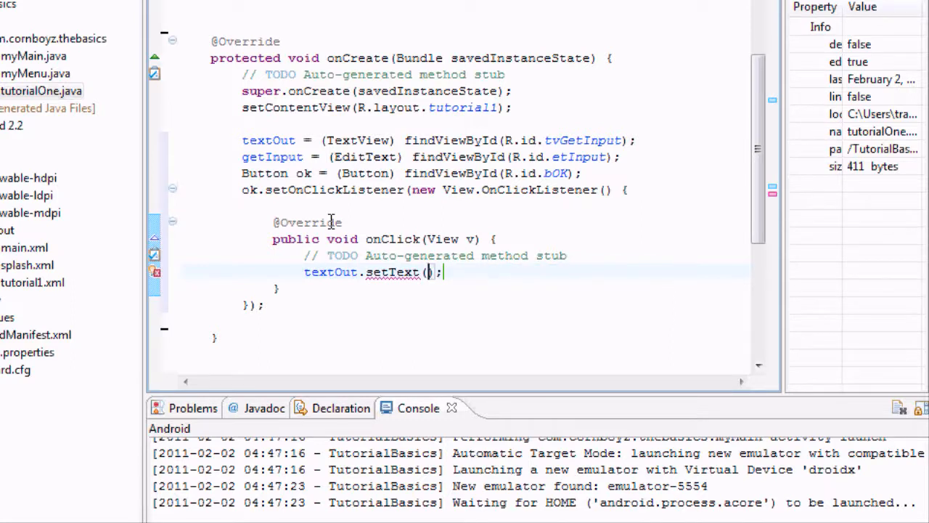
mouse_move(344, 157)
type("getInp")
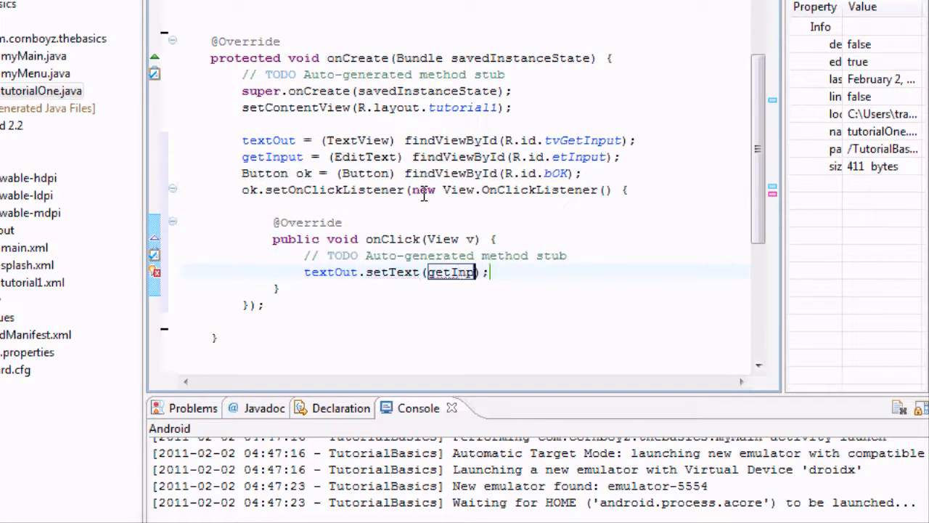
type("ut")
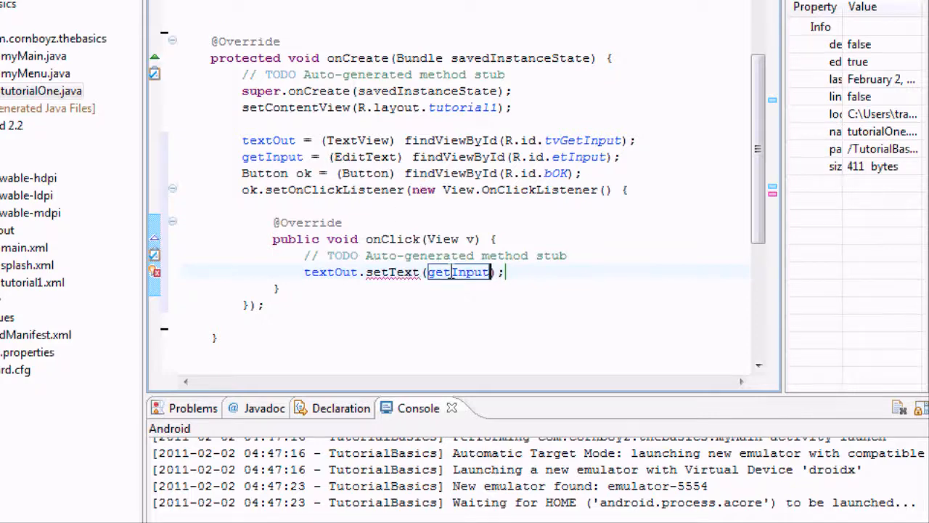
type(".")
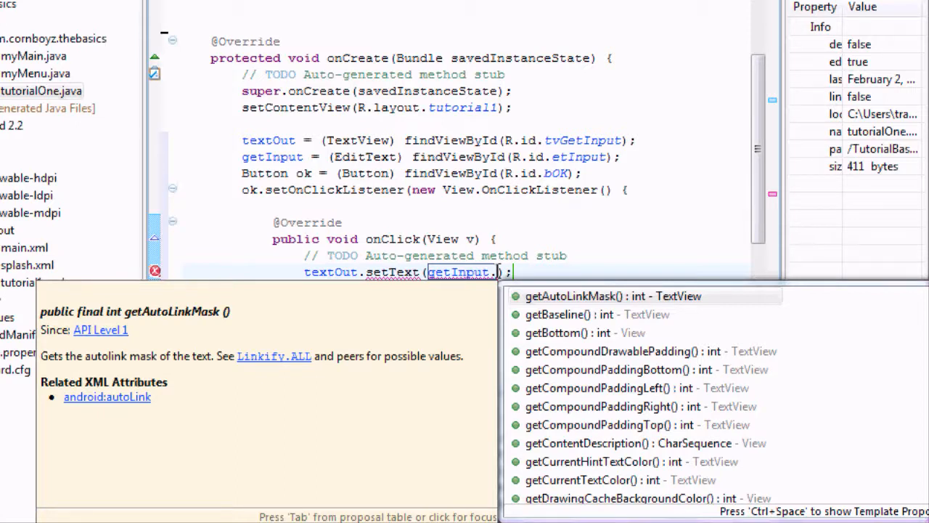
type("g")
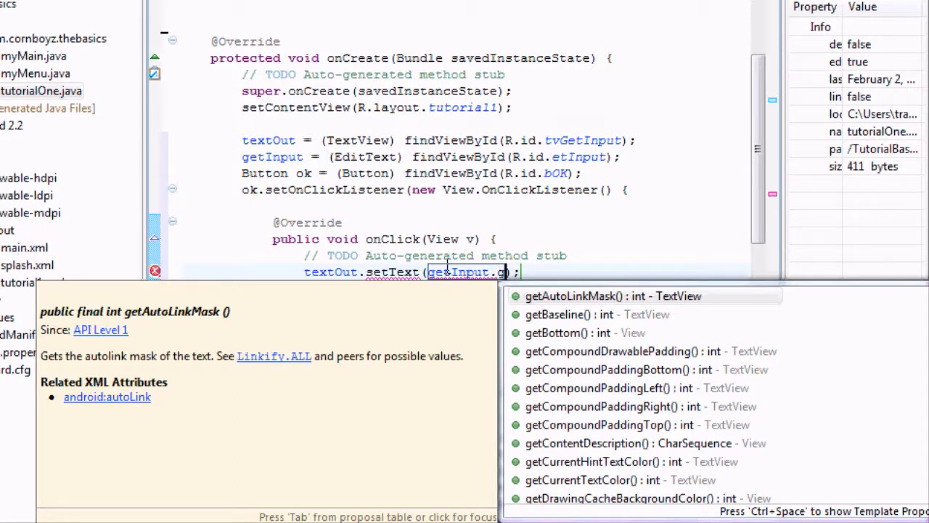
mouse_move(512, 259)
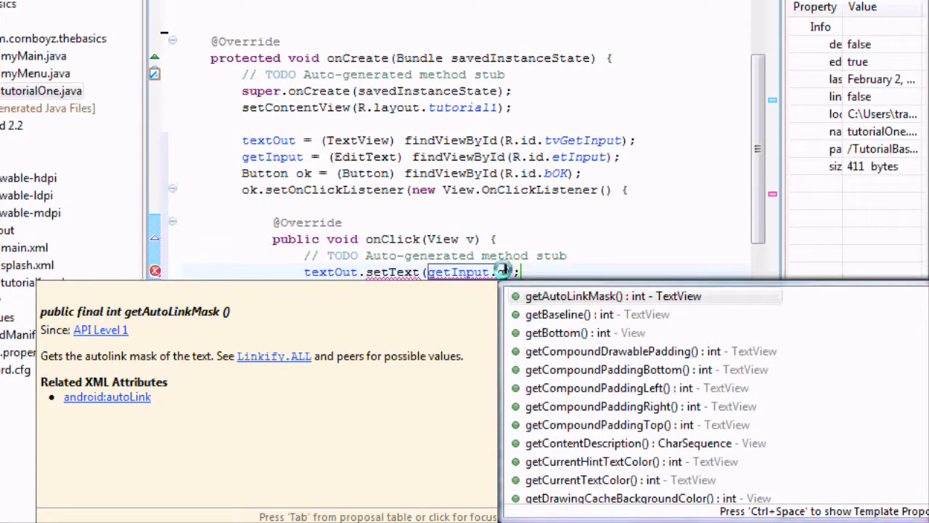
type(".get")
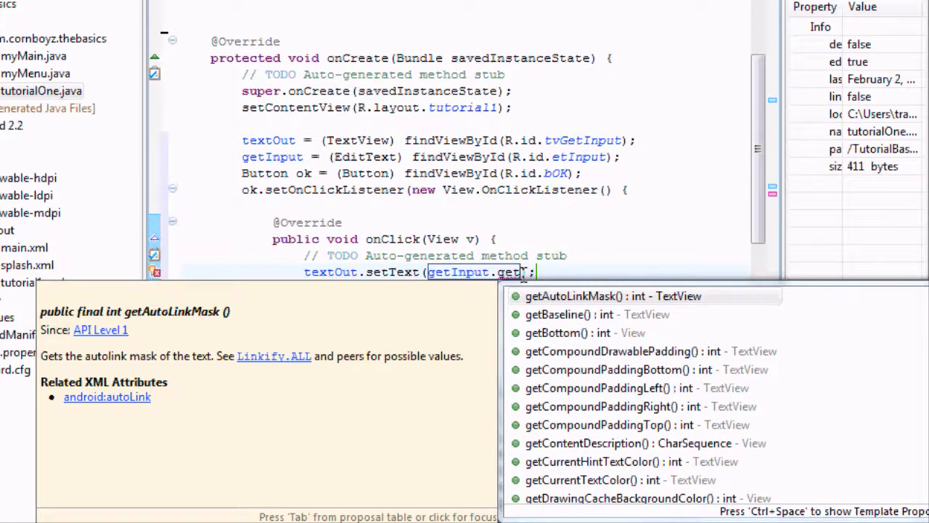
type("Text(")
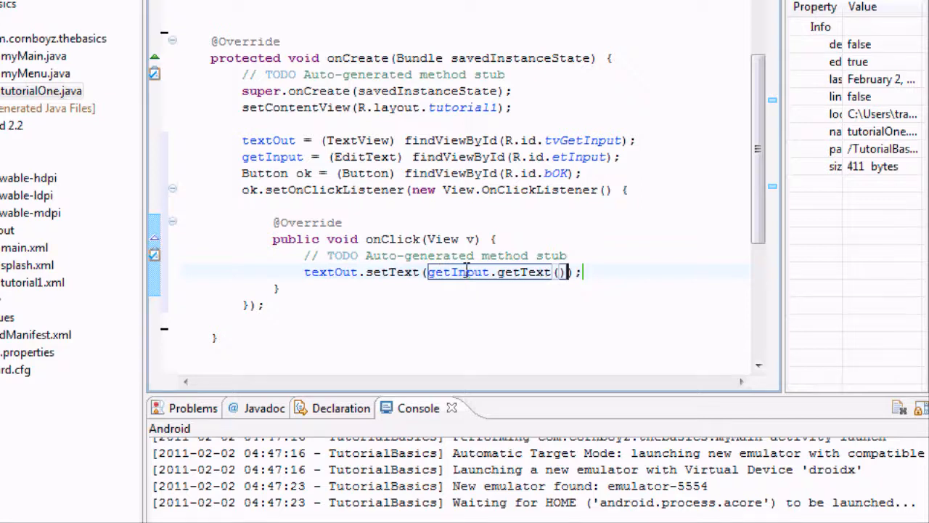
mouse_move(459, 271)
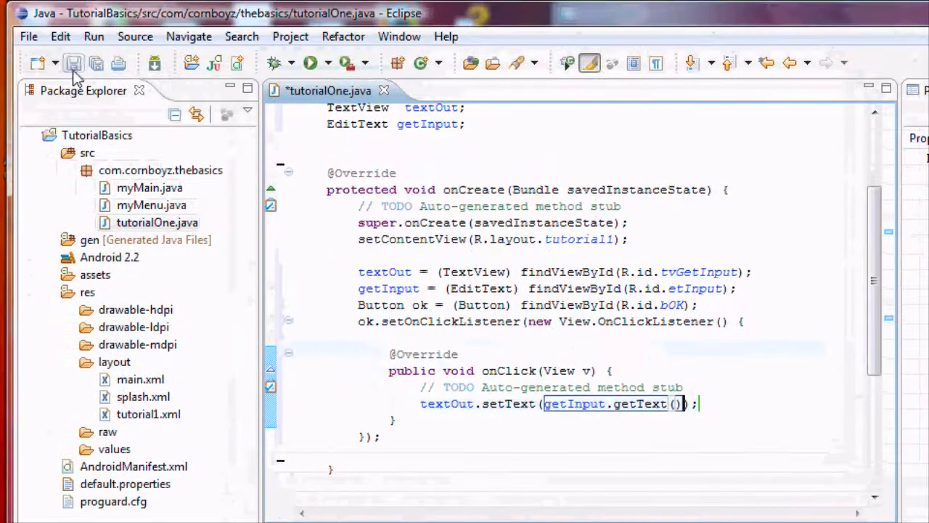
right_click(97, 135)
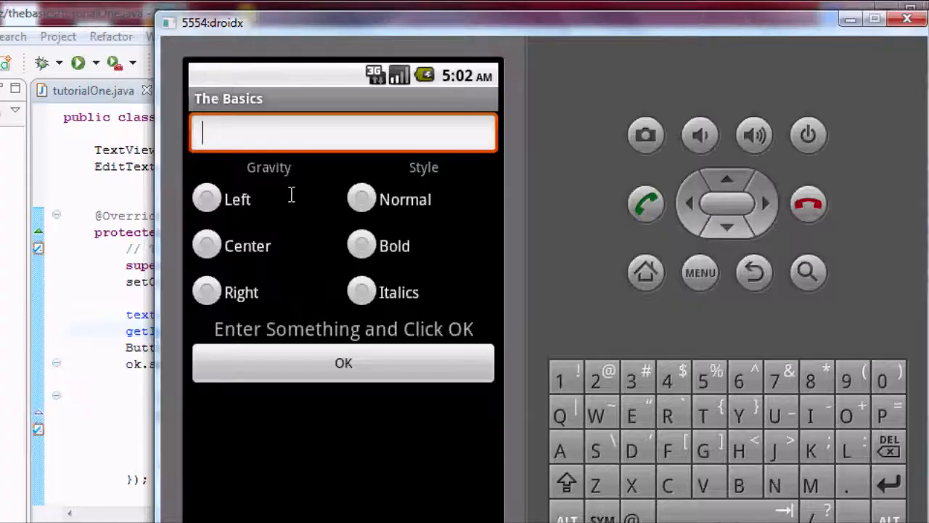
mouse_move(301, 141)
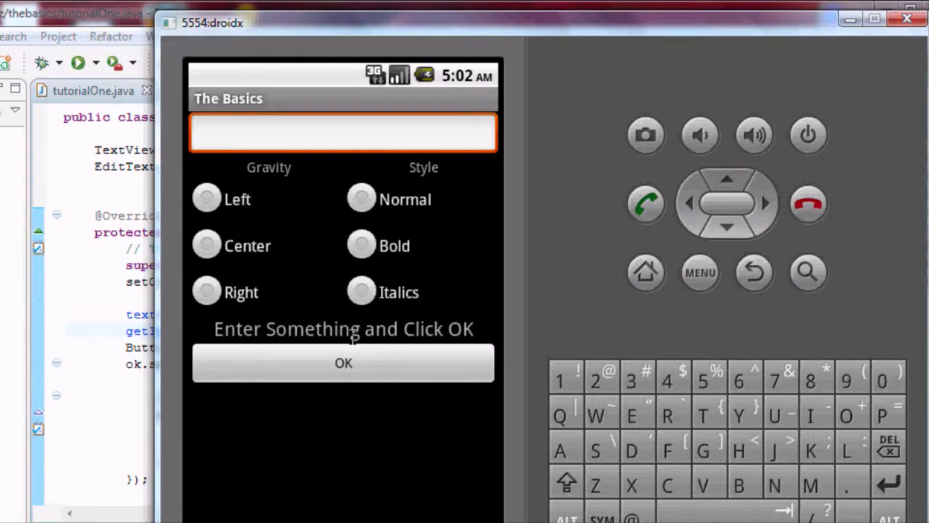
Enter 'test' in the EditText field and press OK
type("test")
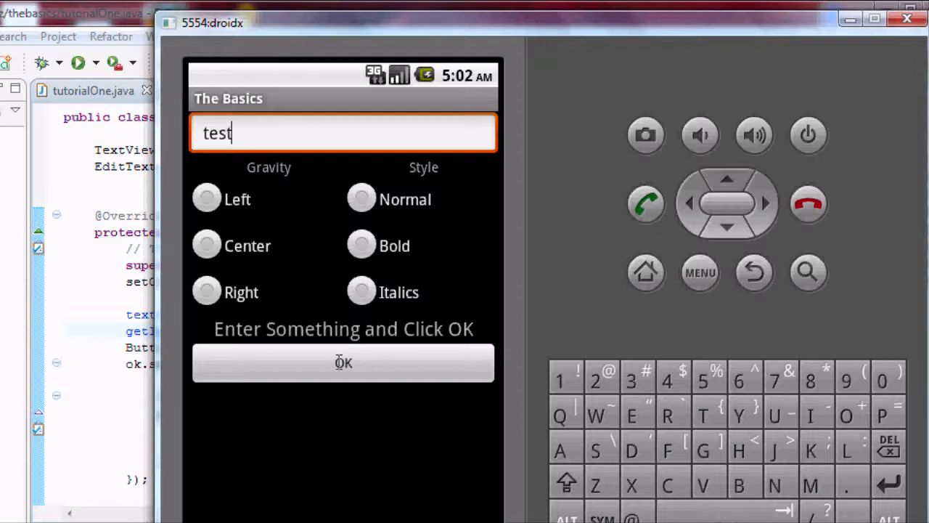
left_click(343, 363)
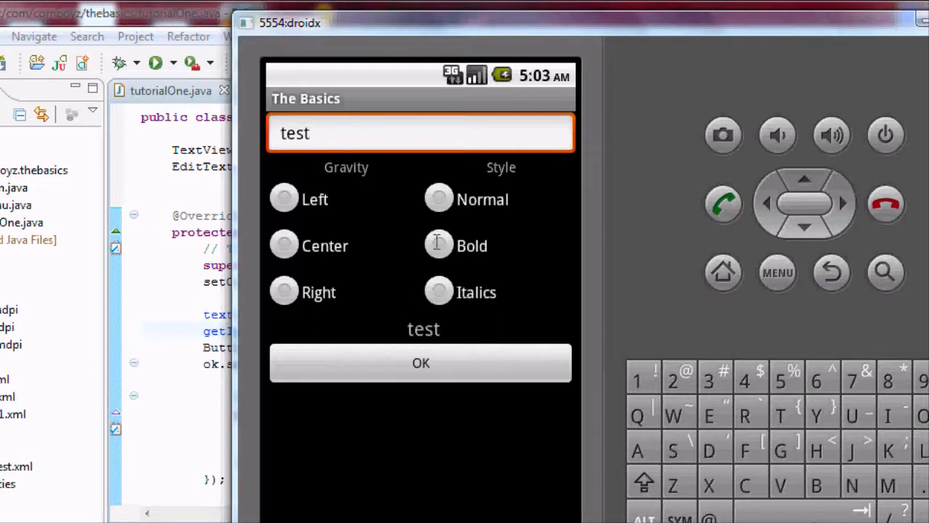
mouse_move(653, 286)
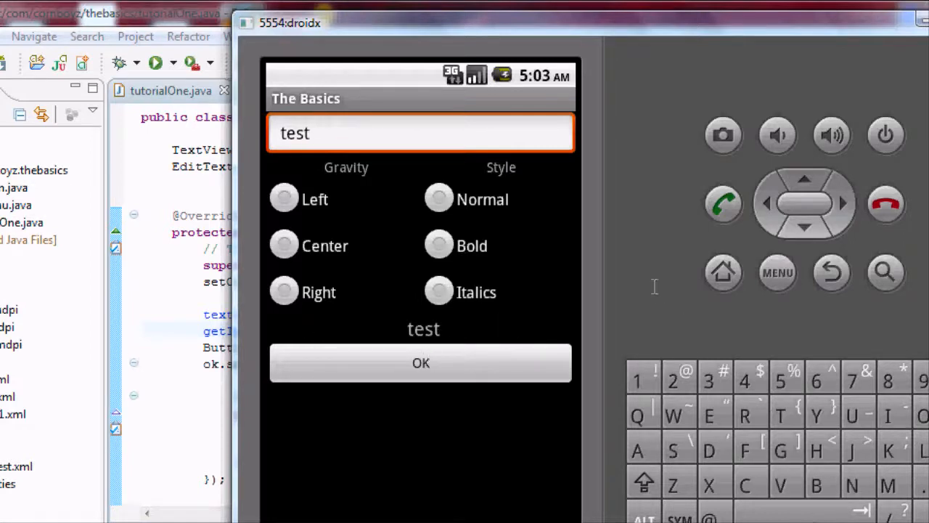